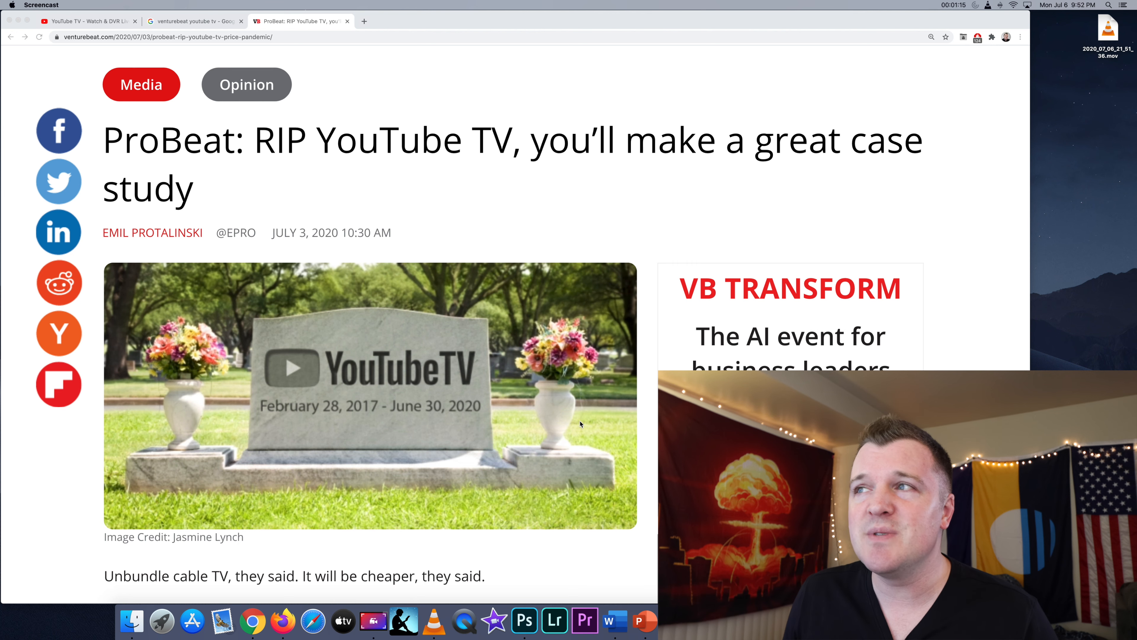
mouse_move(509, 228)
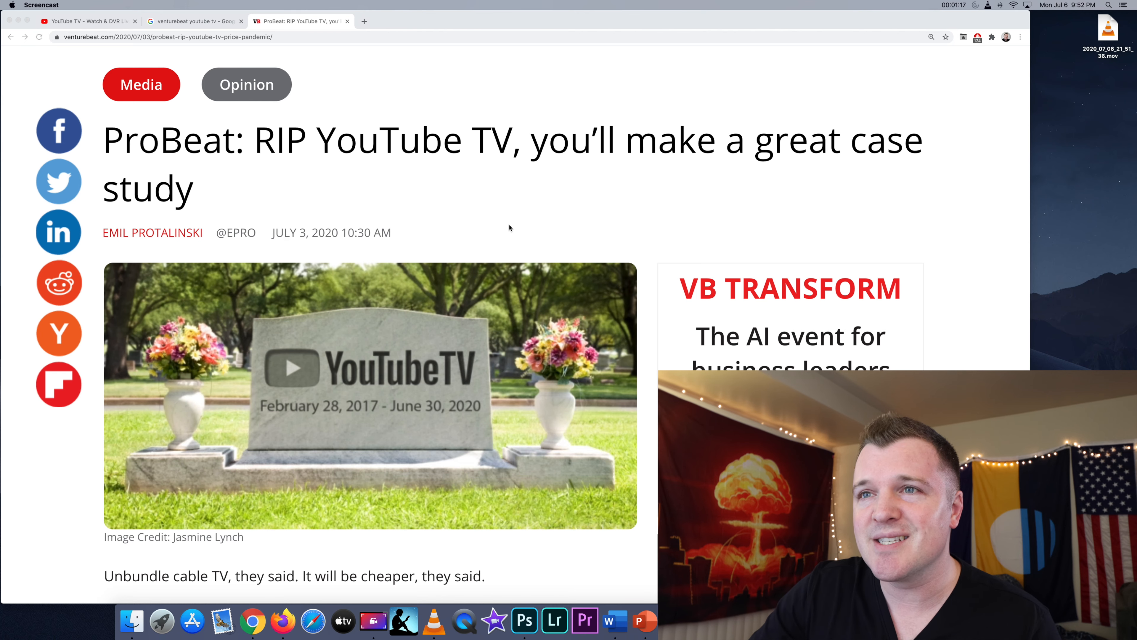
Step: Scroll the ProBeat article down to its opening paragraphs on the $50 to $65 price rise
scroll("down", 3)
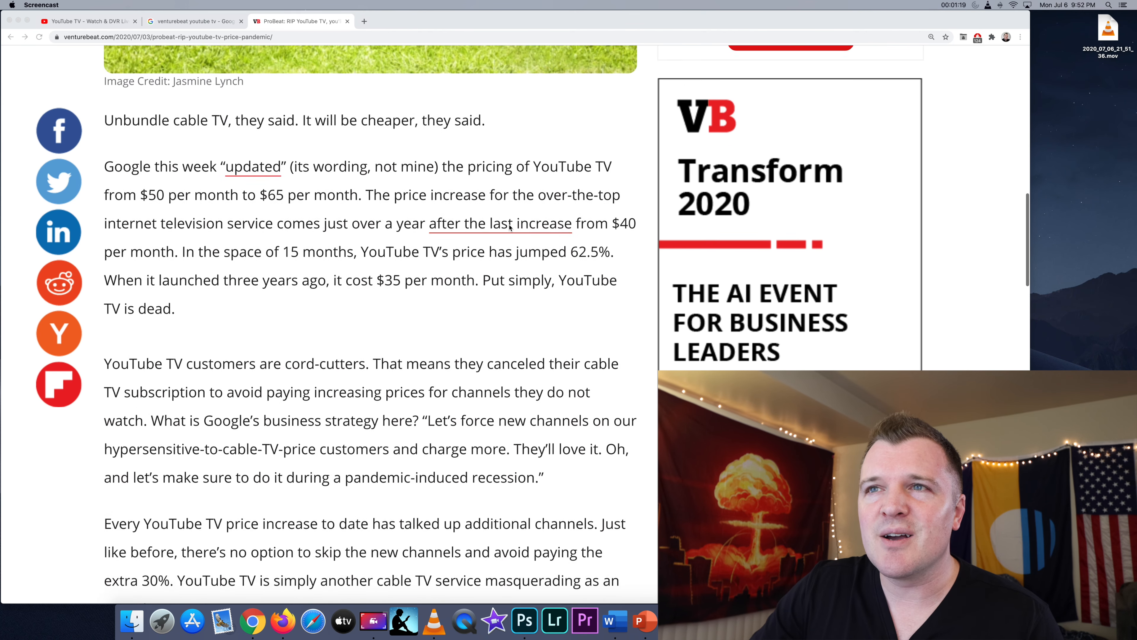
scroll("down", 3)
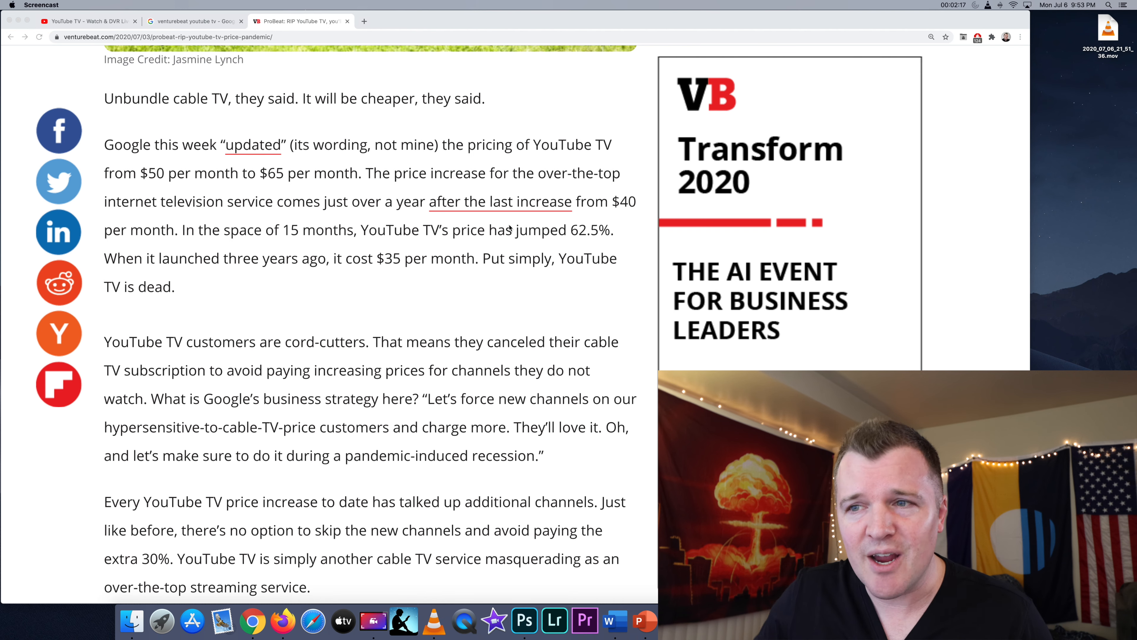
Step: Scroll further down past the embedded tweet to the list of Netflix, Disney+ and Hulu alternatives
scroll("down", 3)
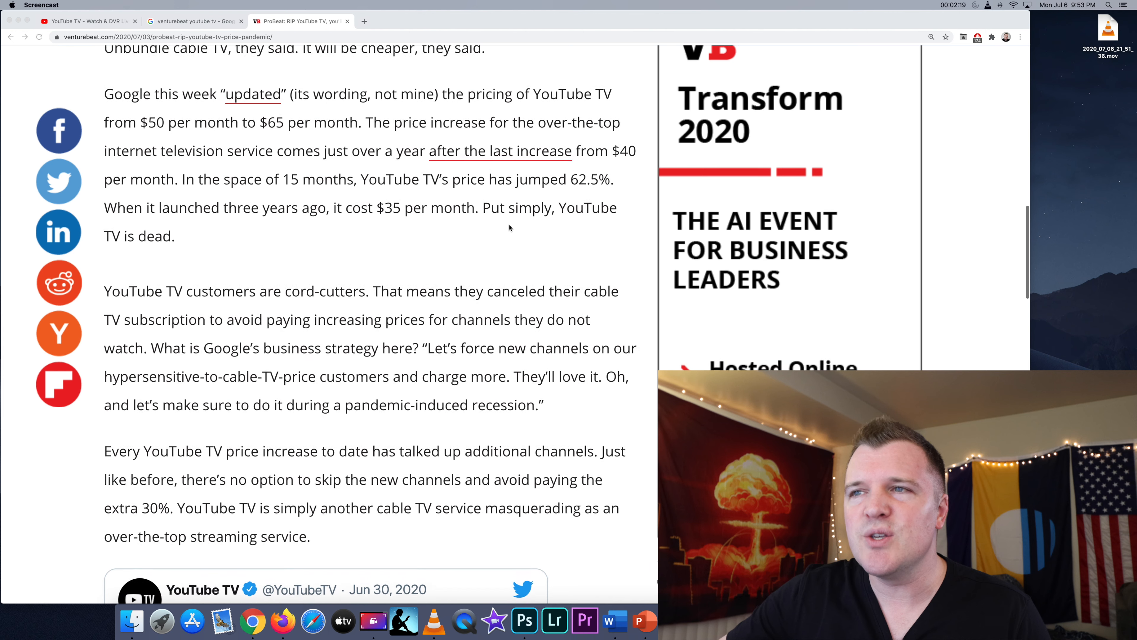
scroll("down", 3)
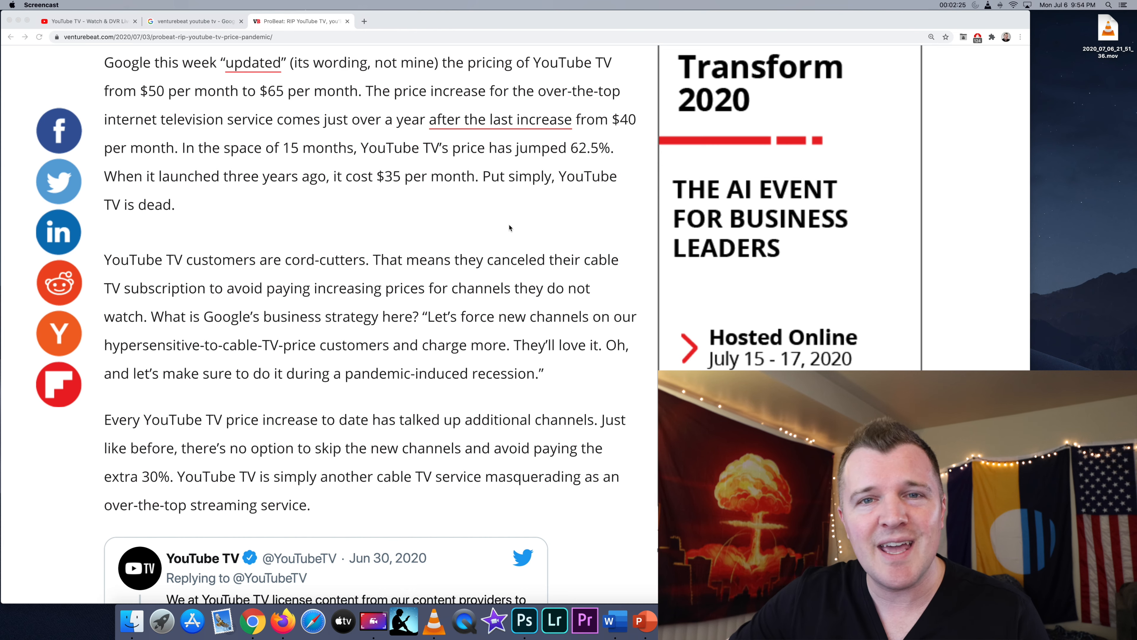
scroll("down", 3)
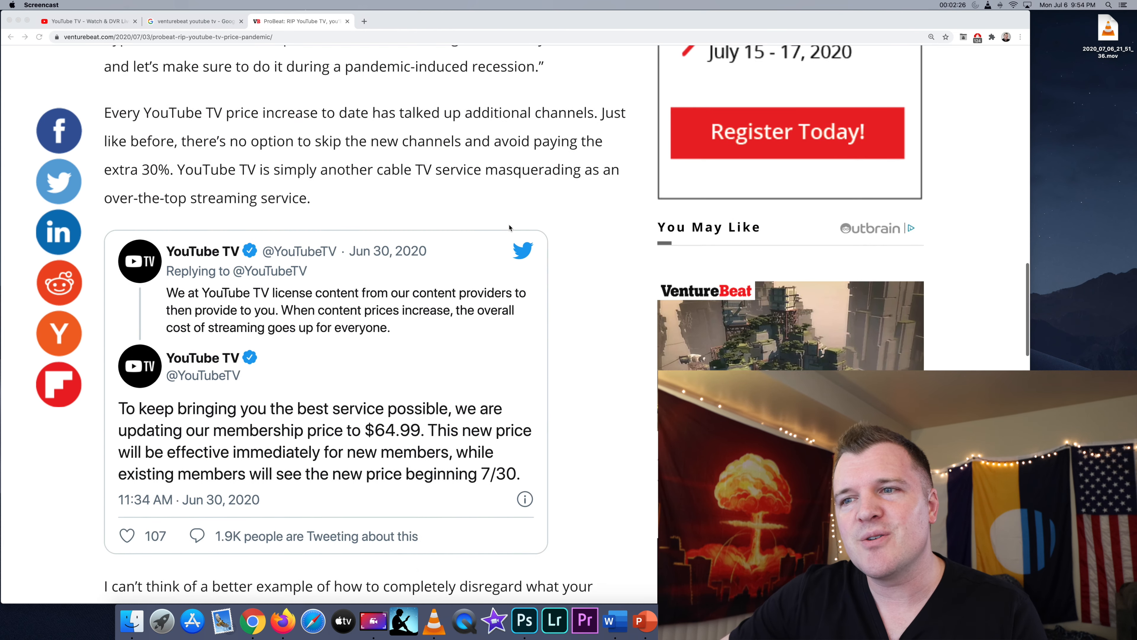
scroll("down", 3)
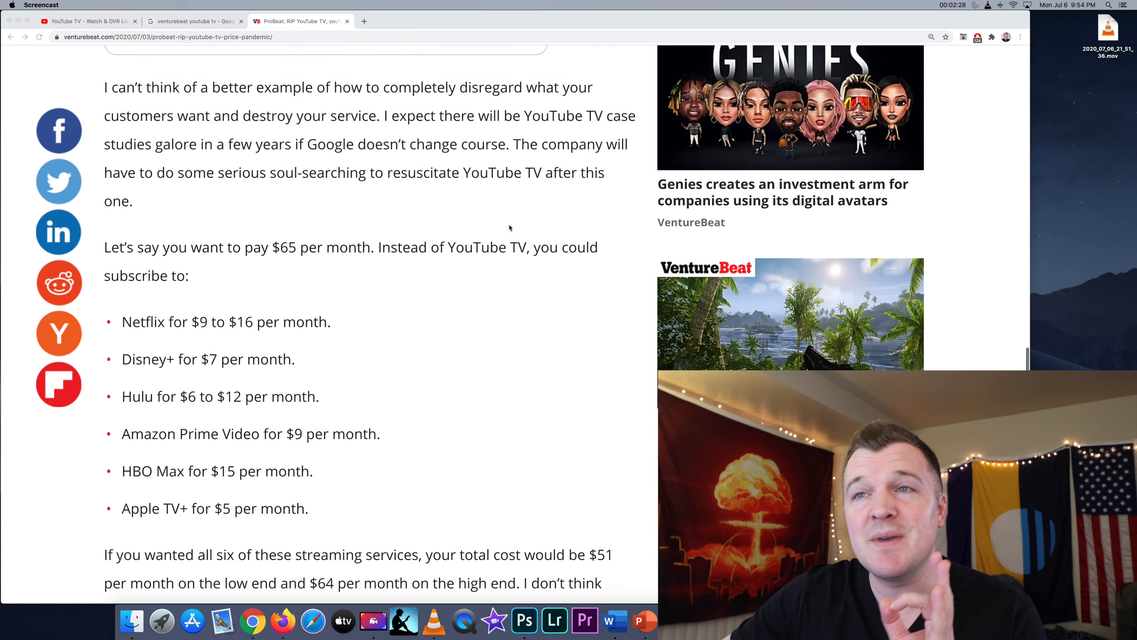
scroll("down", 3)
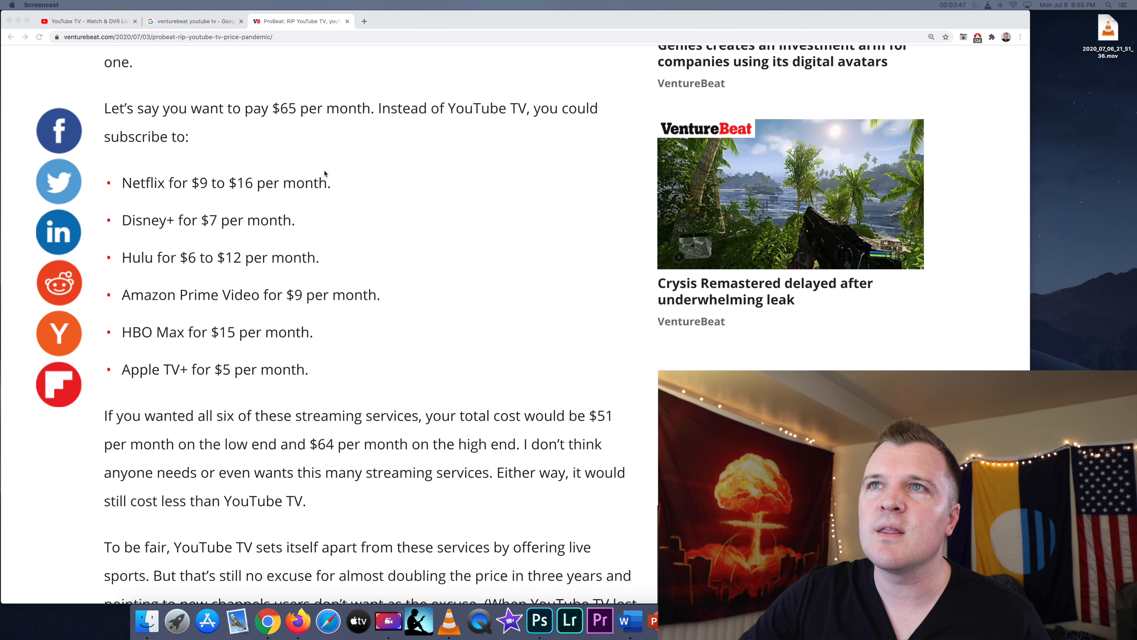
mouse_move(192, 38)
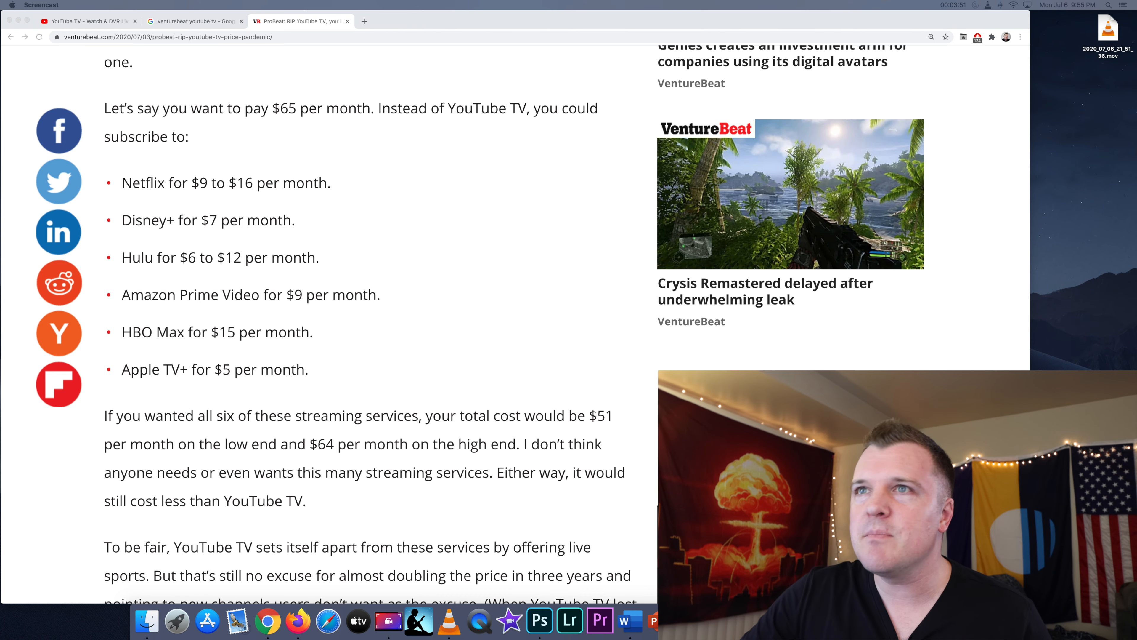
Step: Switch to the Firefox window showing tv.youtube.com's HOME tab with its top picks
left_click(87, 20)
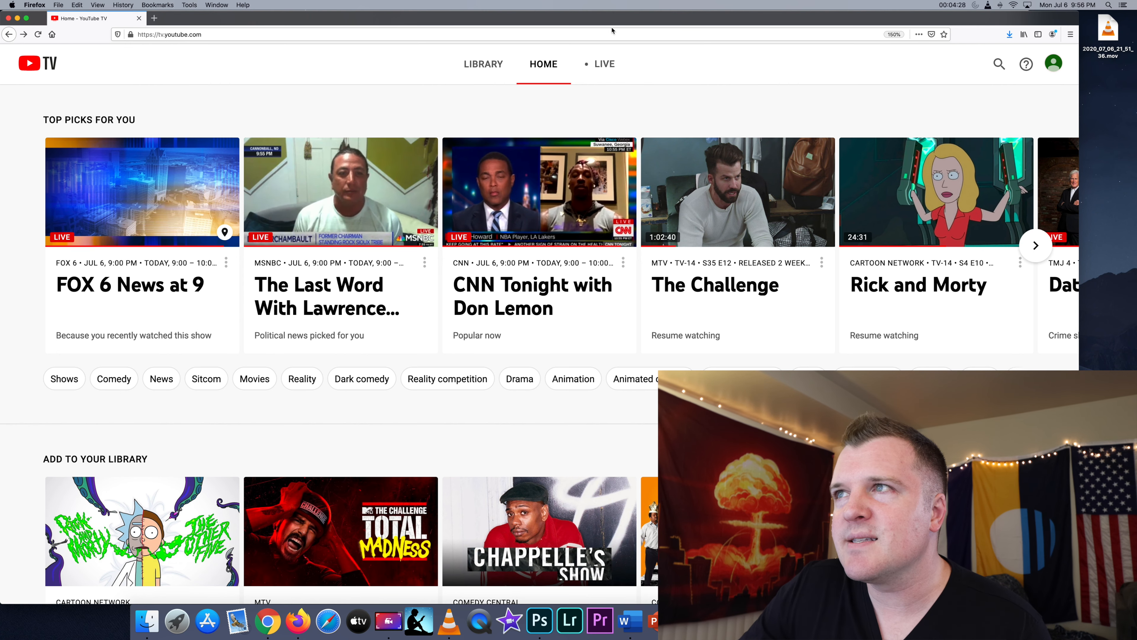
left_click(604, 64)
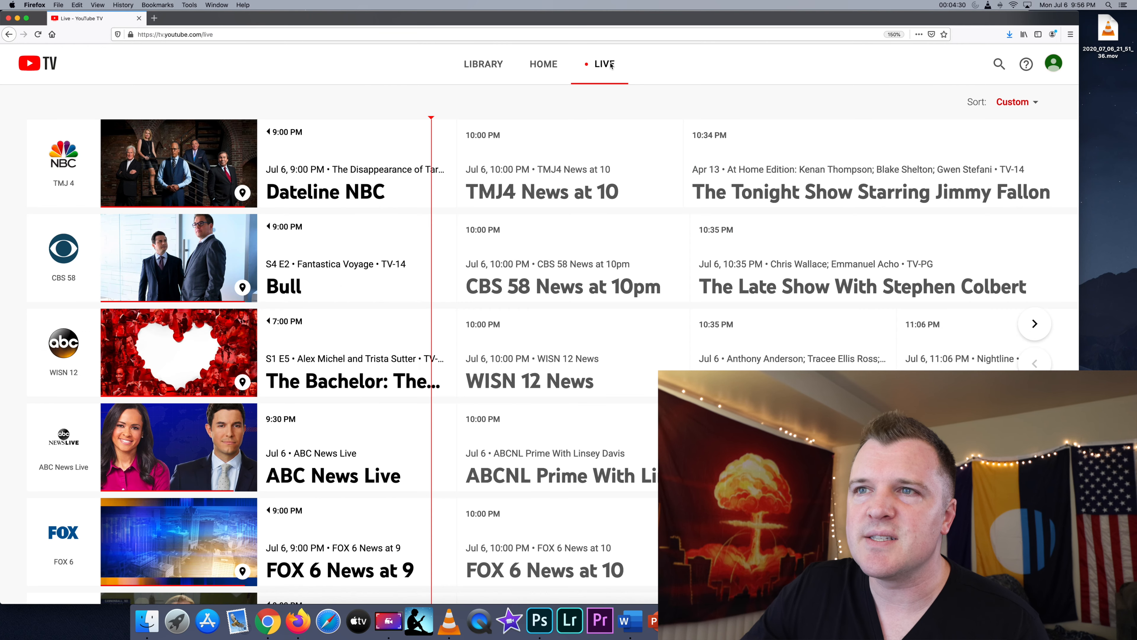
mouse_move(375, 263)
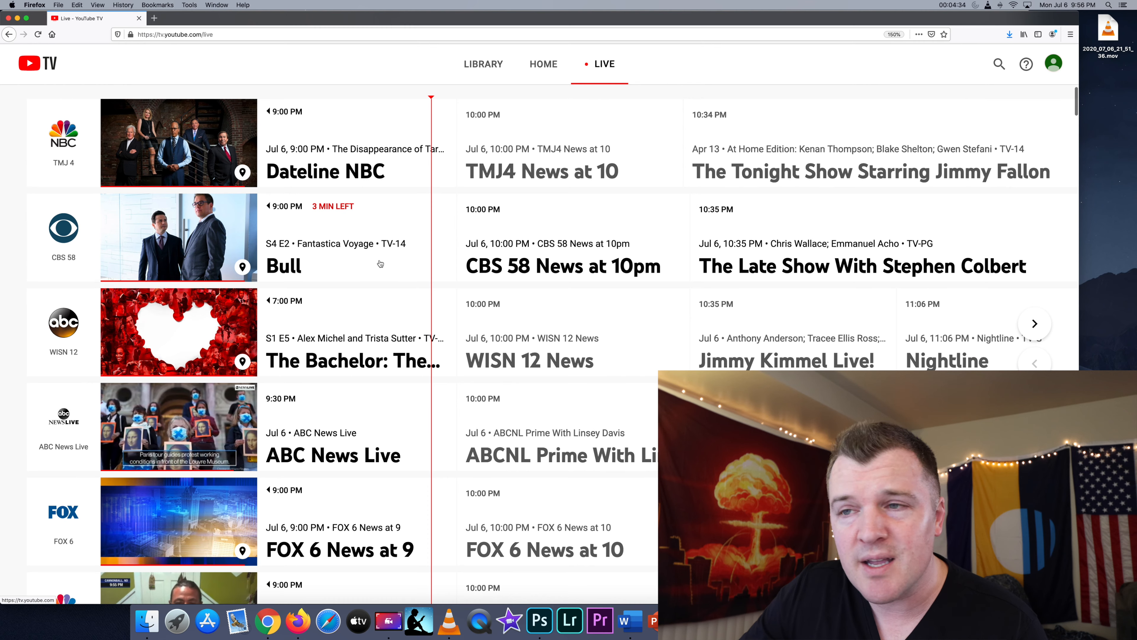
scroll("down", 3)
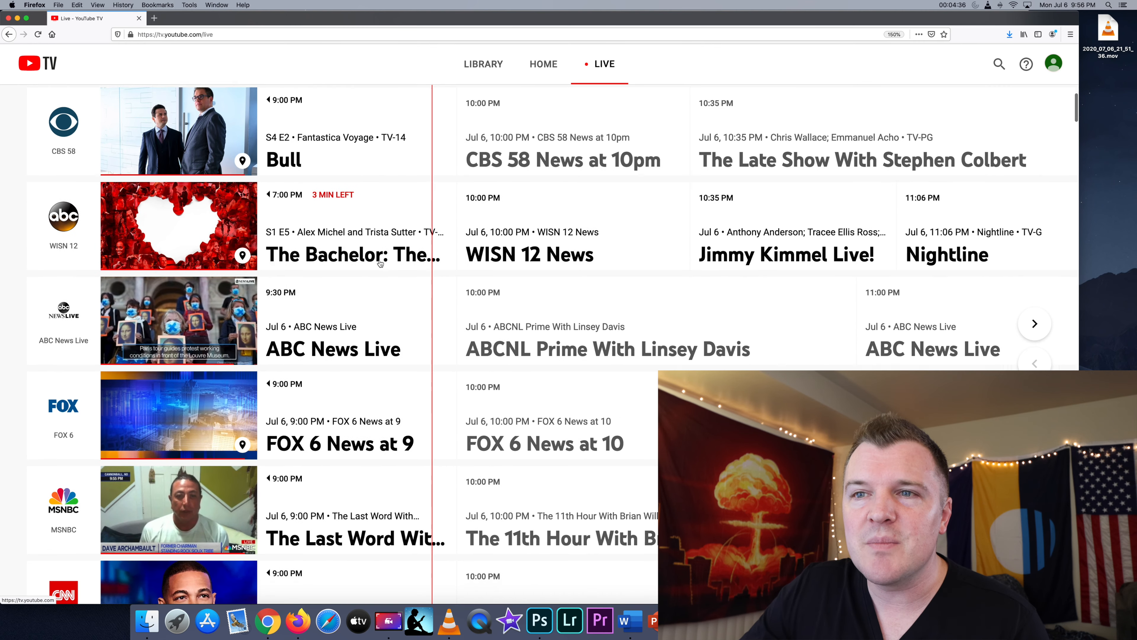
scroll("down", 3)
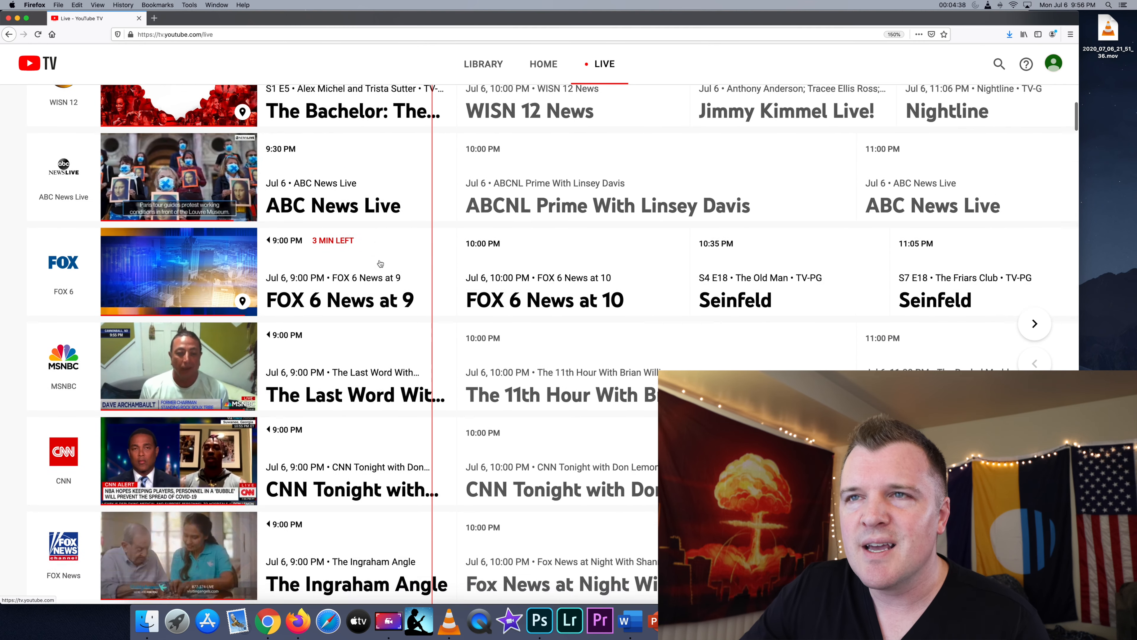
scroll("down", 3)
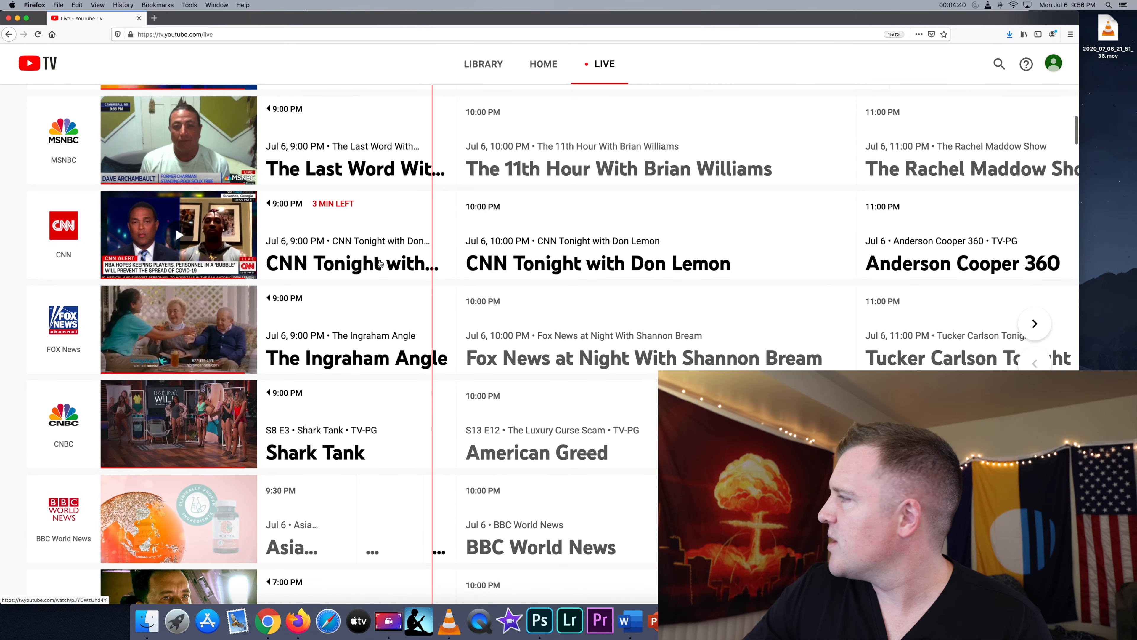
scroll("down", 3)
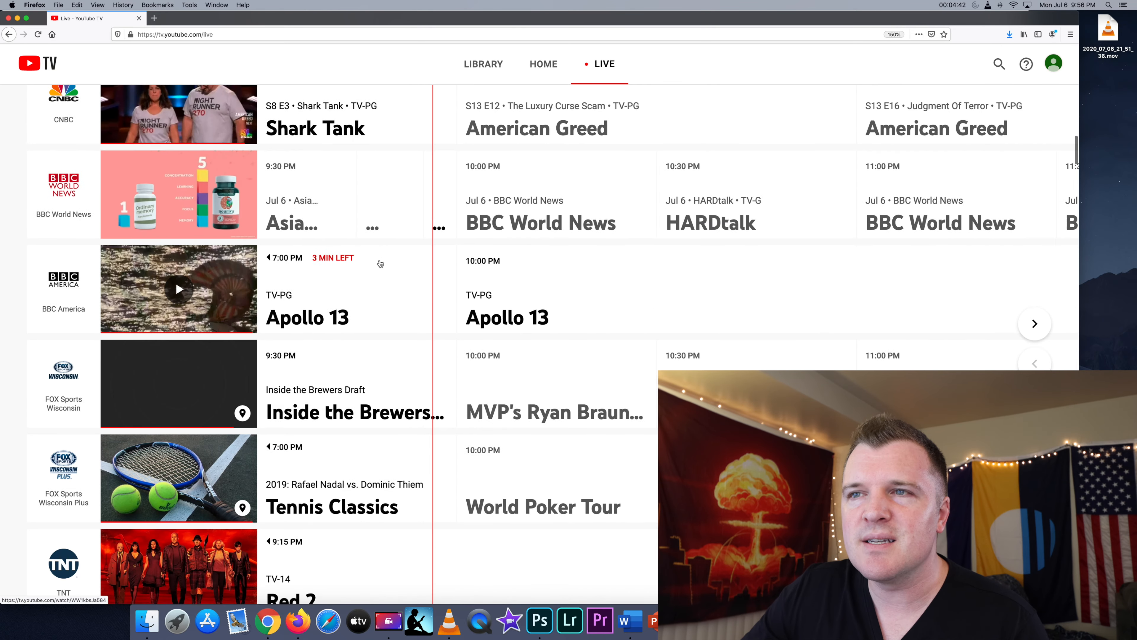
scroll("down", 3)
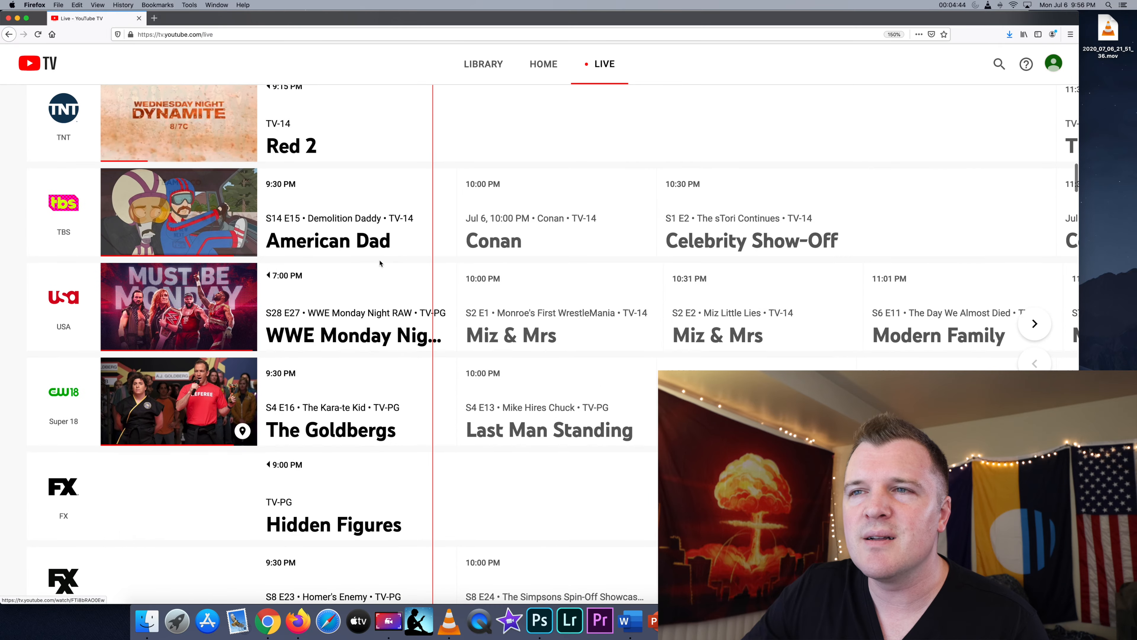
scroll("down", 3)
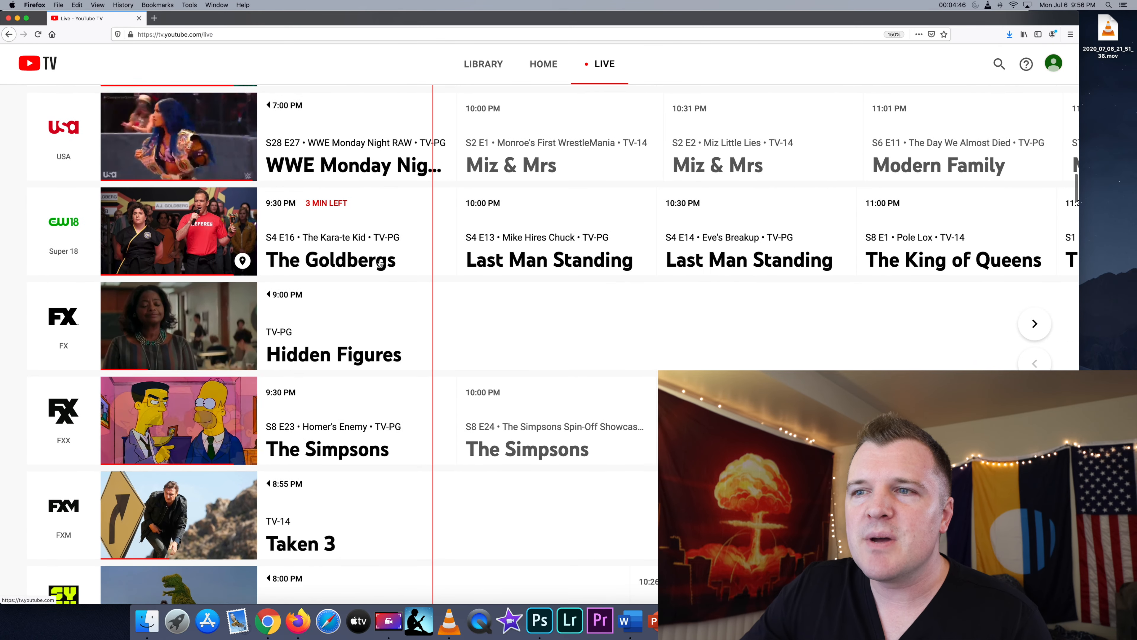
scroll("down", 3)
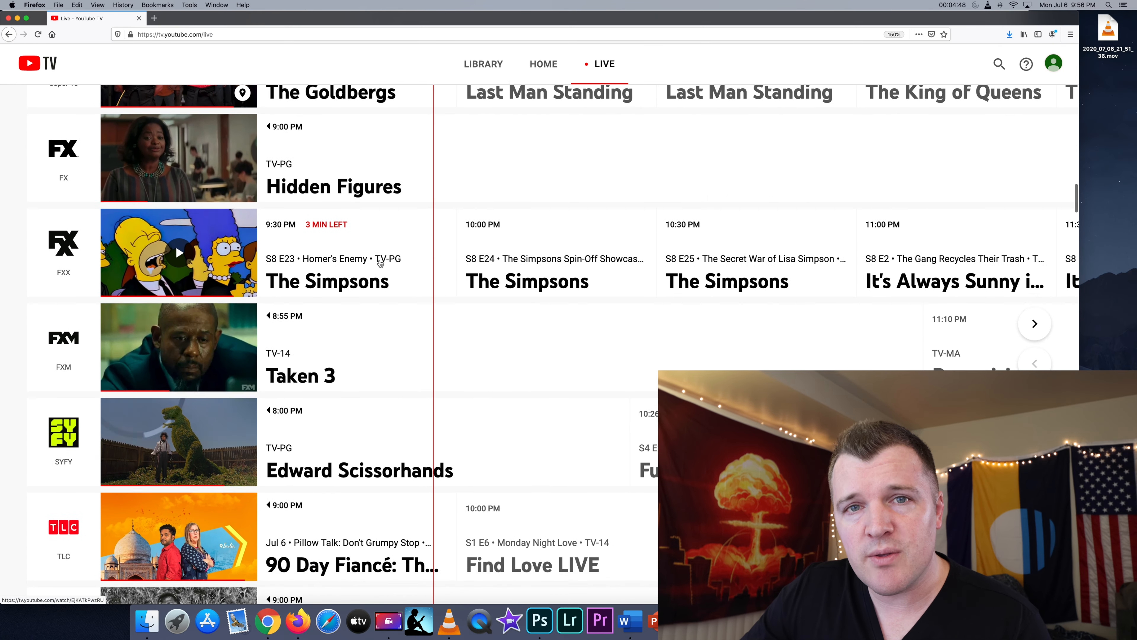
scroll("down", 3)
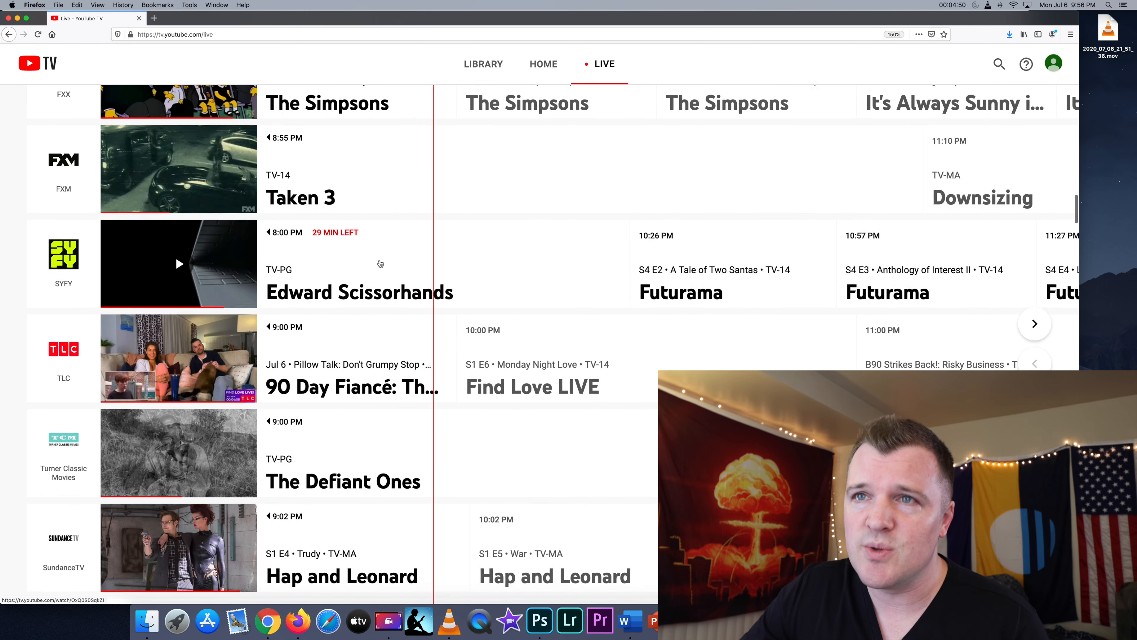
scroll("down", 3)
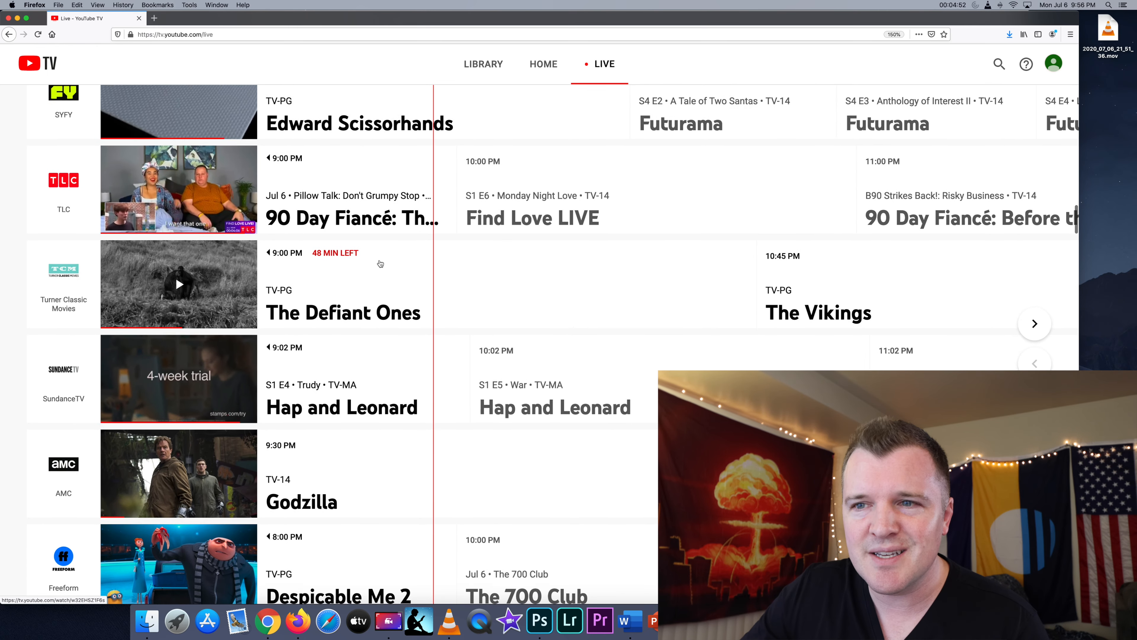
scroll("down", 3)
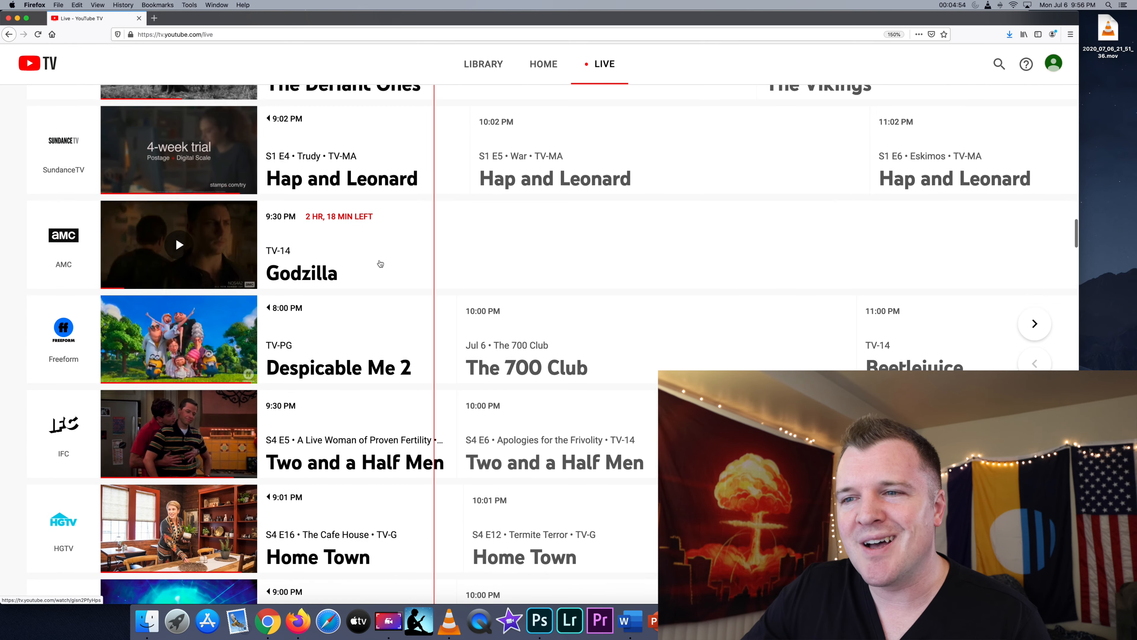
scroll("down", 3)
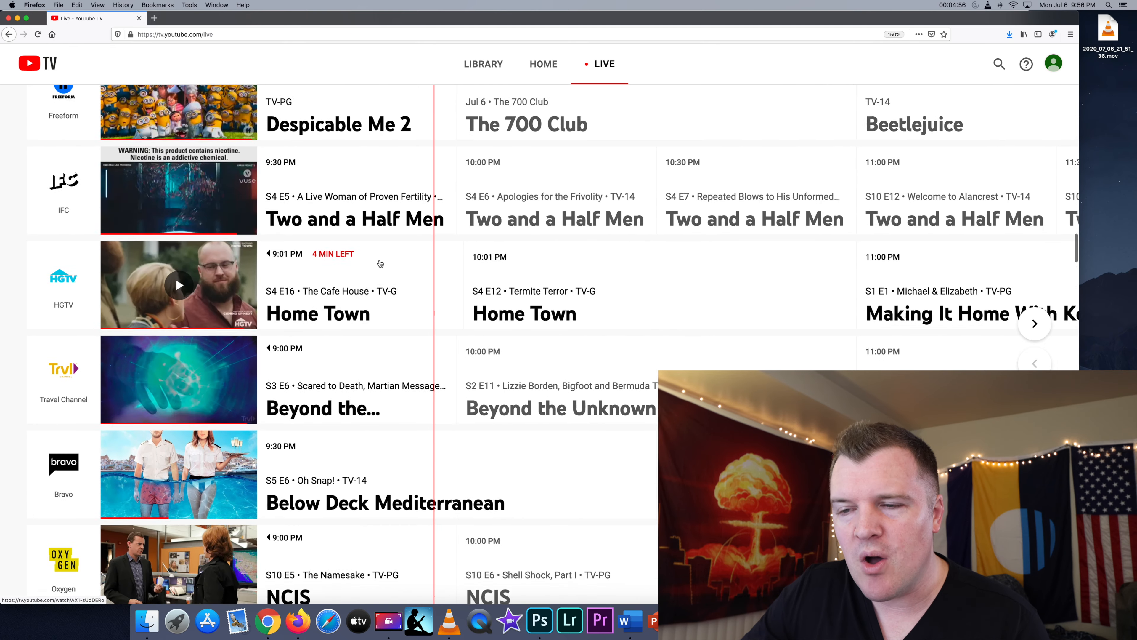
scroll("down", 3)
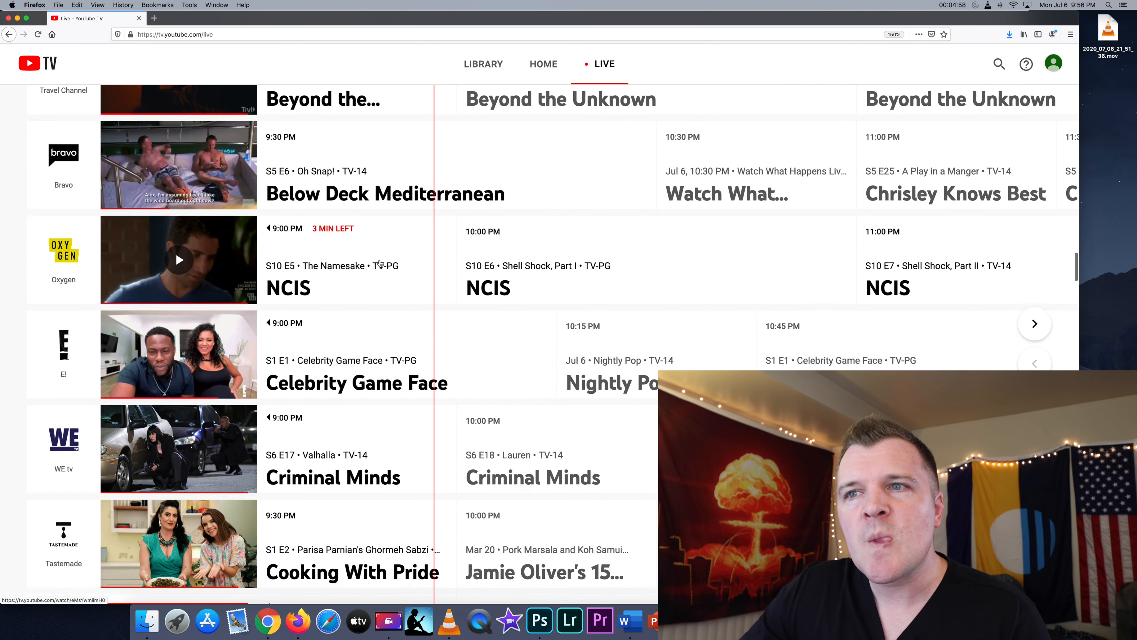
scroll("down", 3)
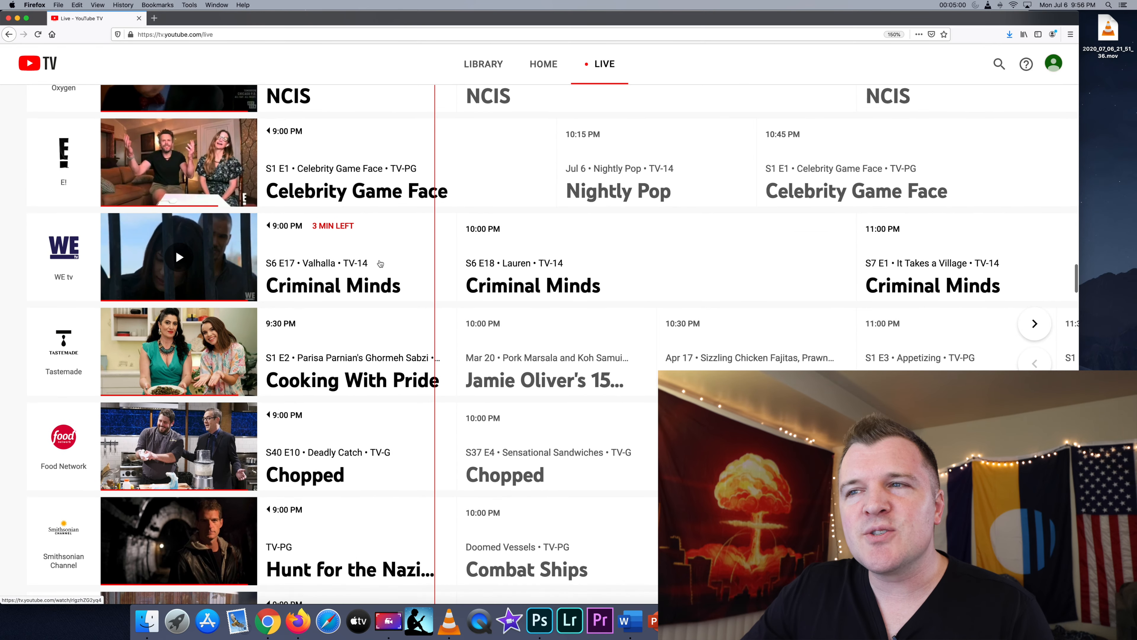
scroll("down", 3)
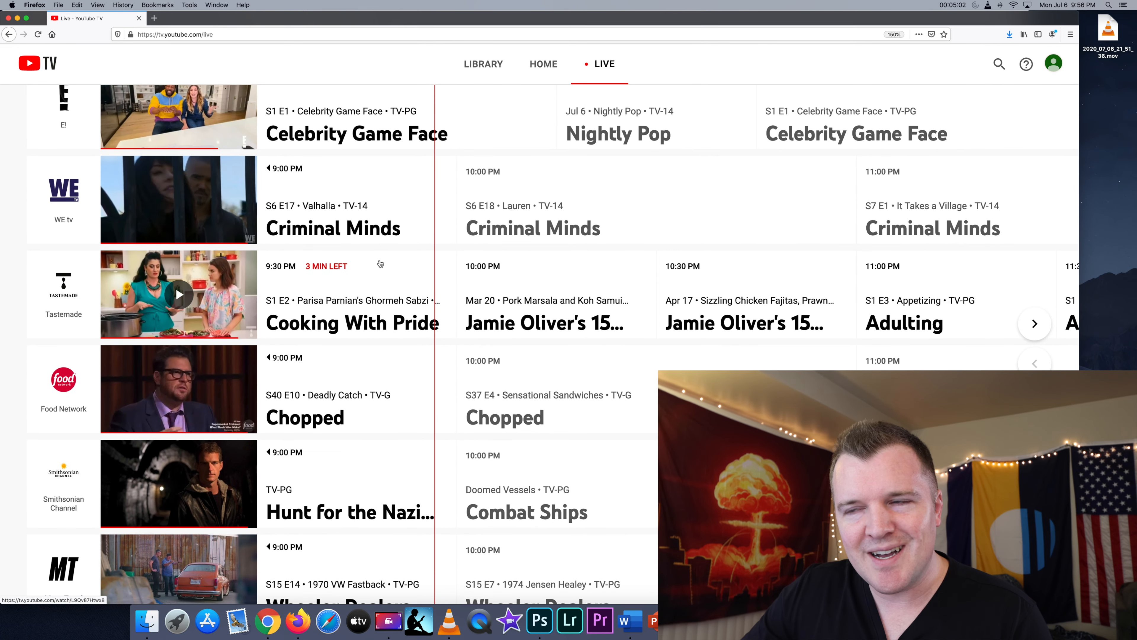
scroll("down", 3)
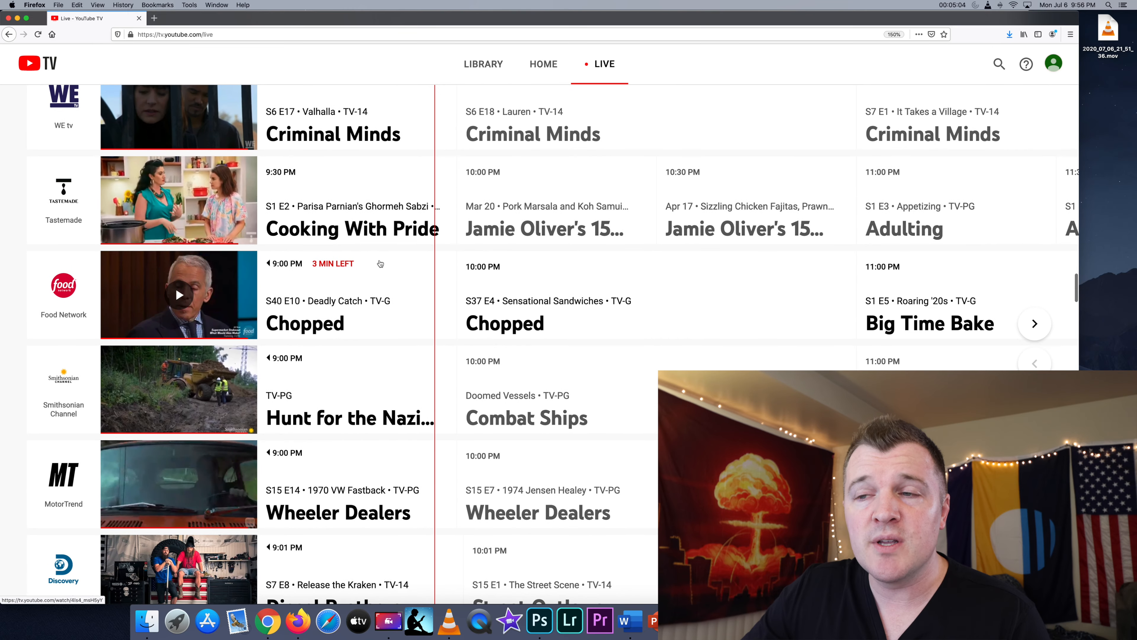
scroll("down", 3)
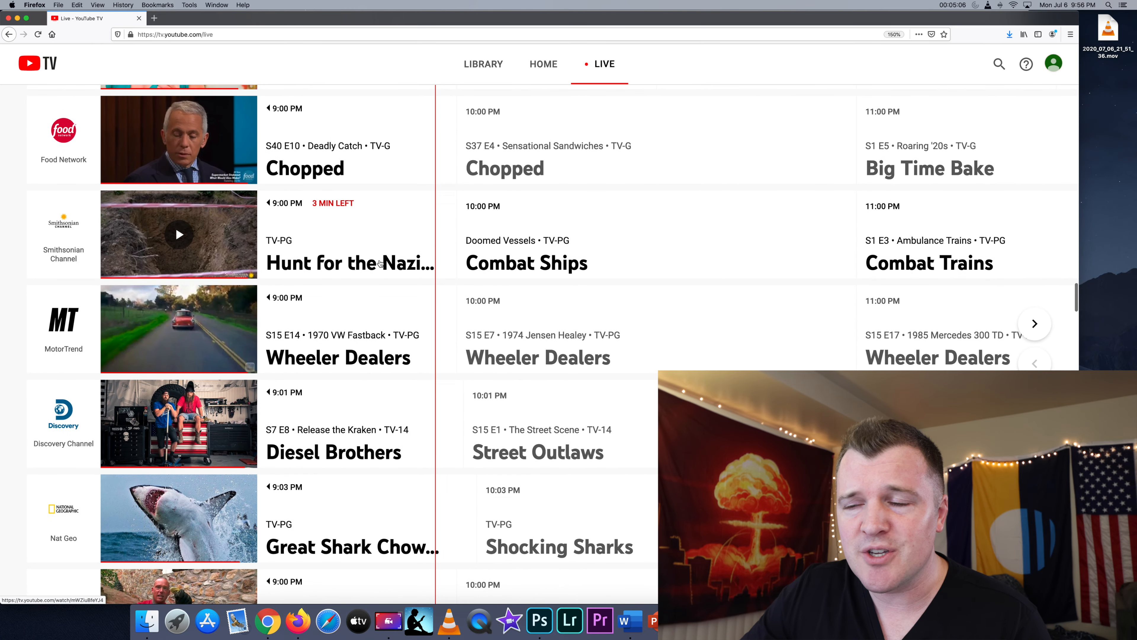
scroll("down", 3)
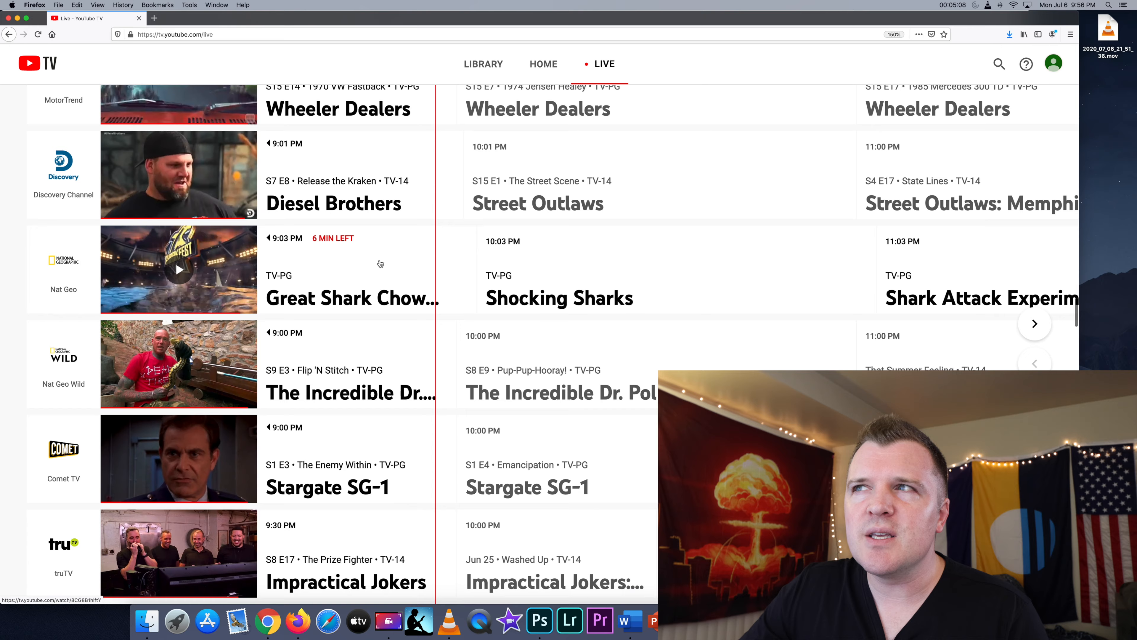
scroll("down", 3)
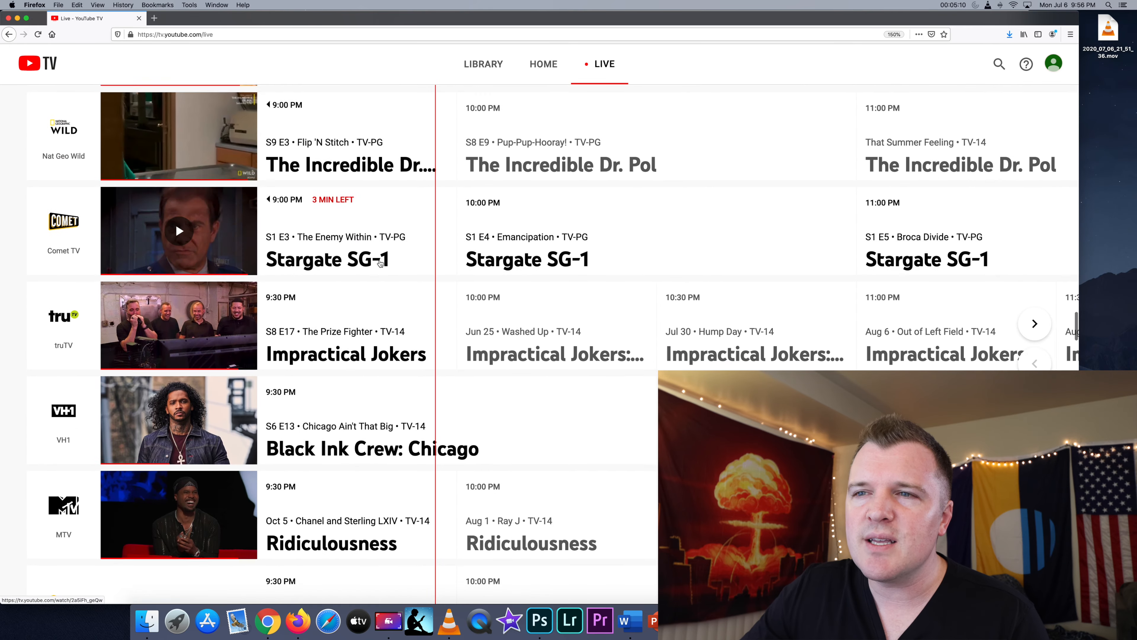
scroll("down", 3)
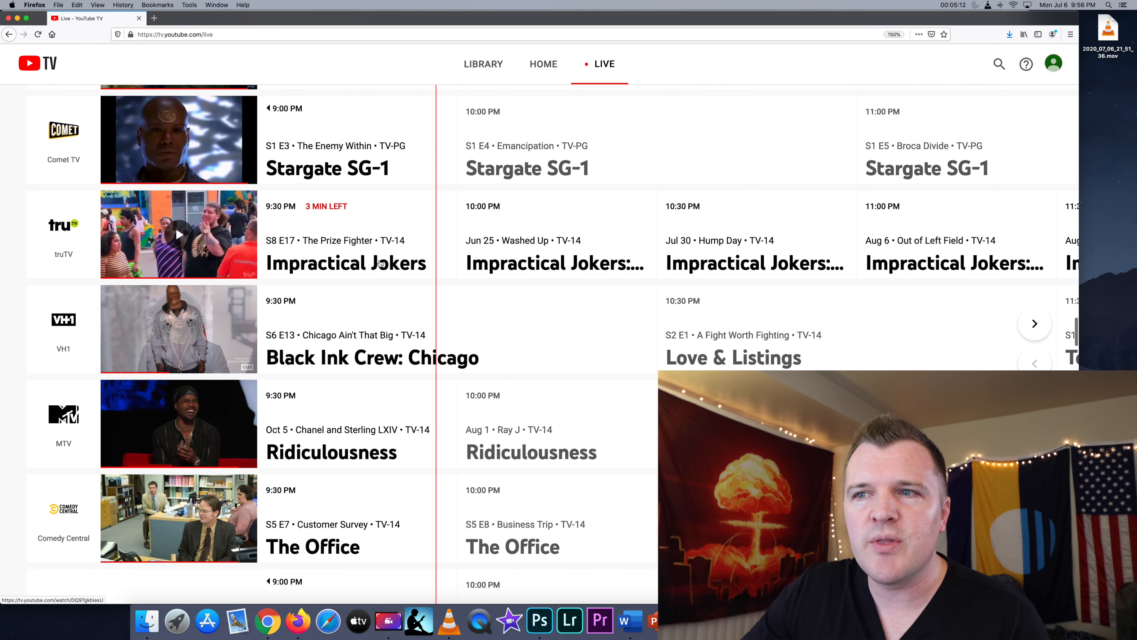
scroll("down", 3)
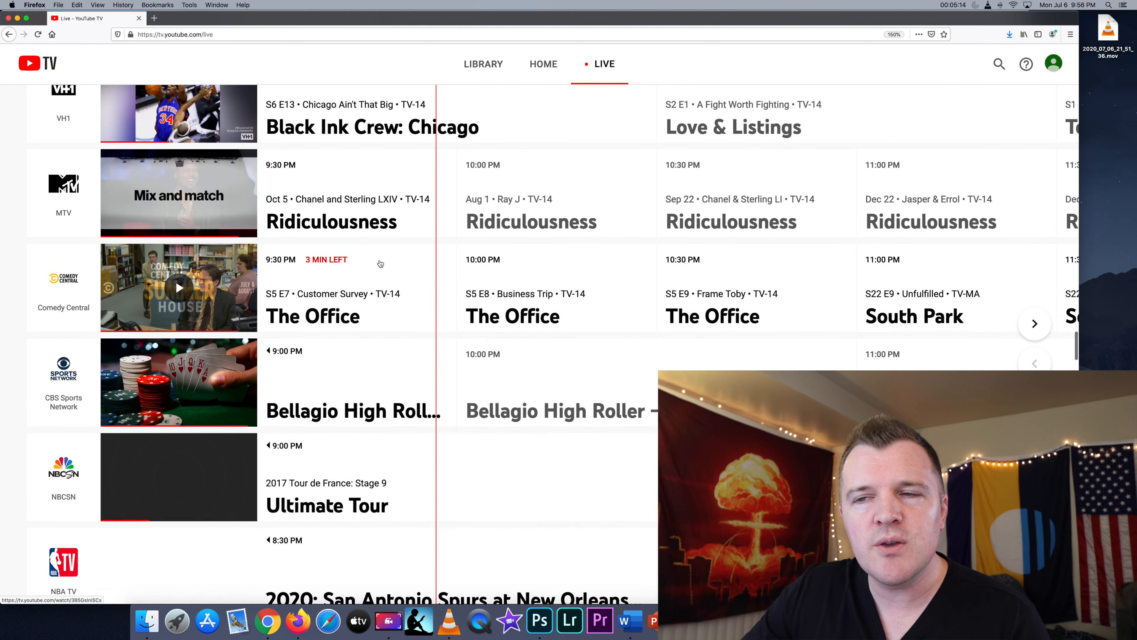
scroll("down", 3)
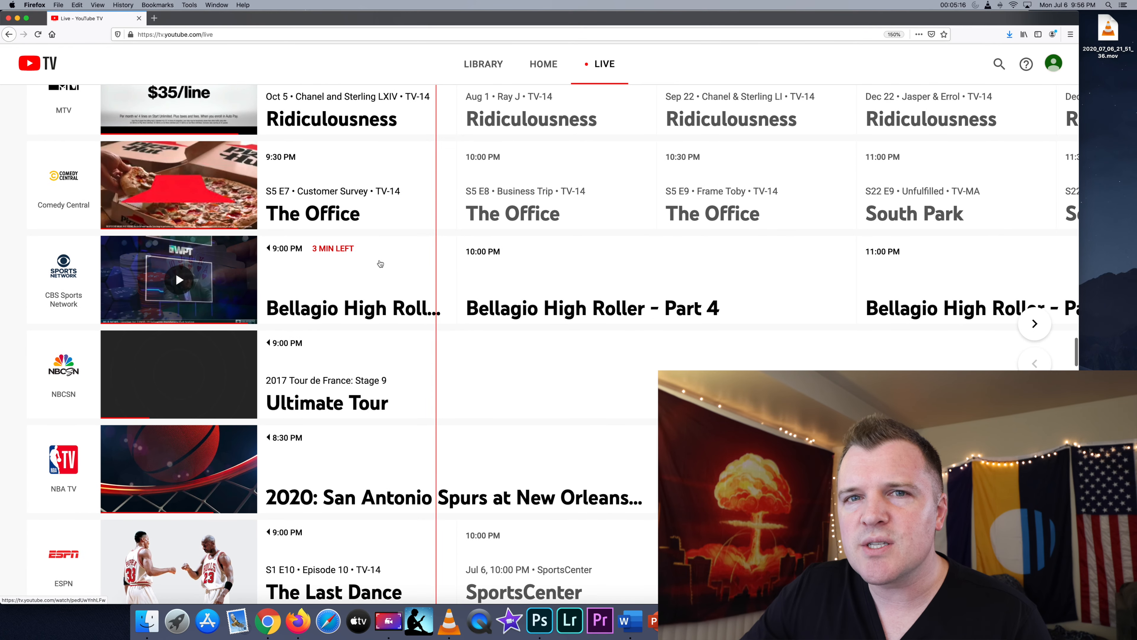
scroll("down", 3)
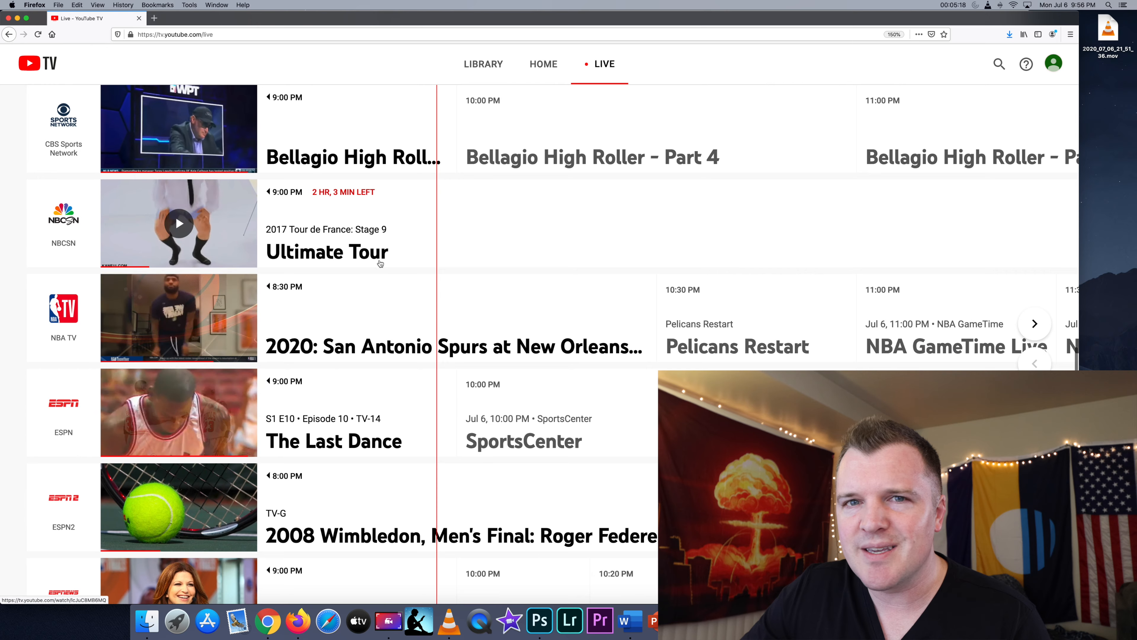
scroll("down", 3)
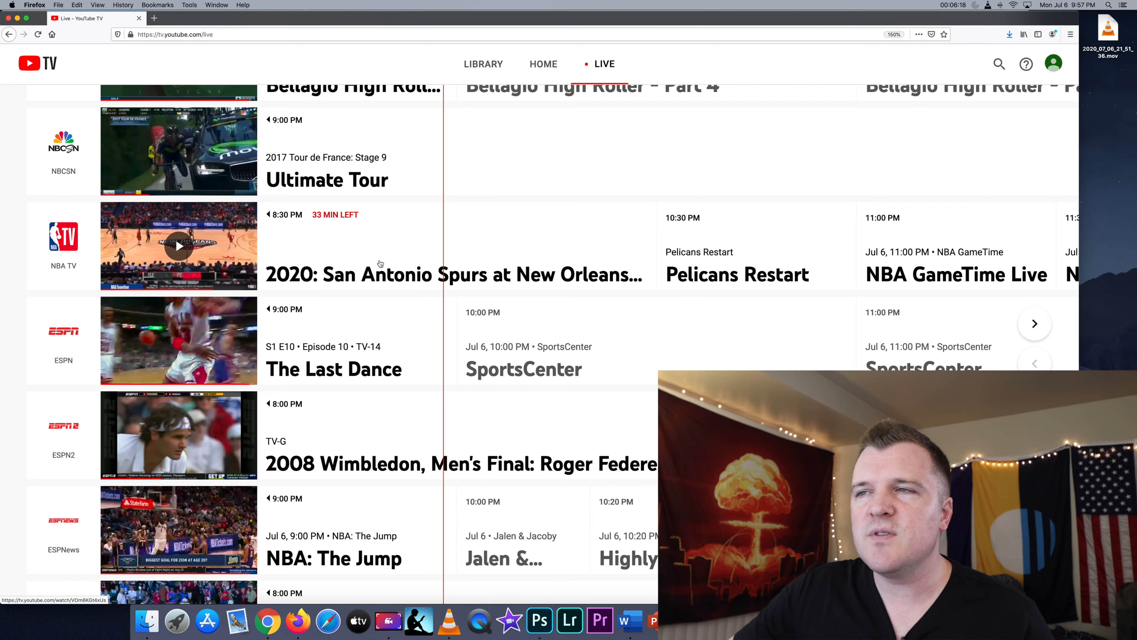
scroll("down", 3)
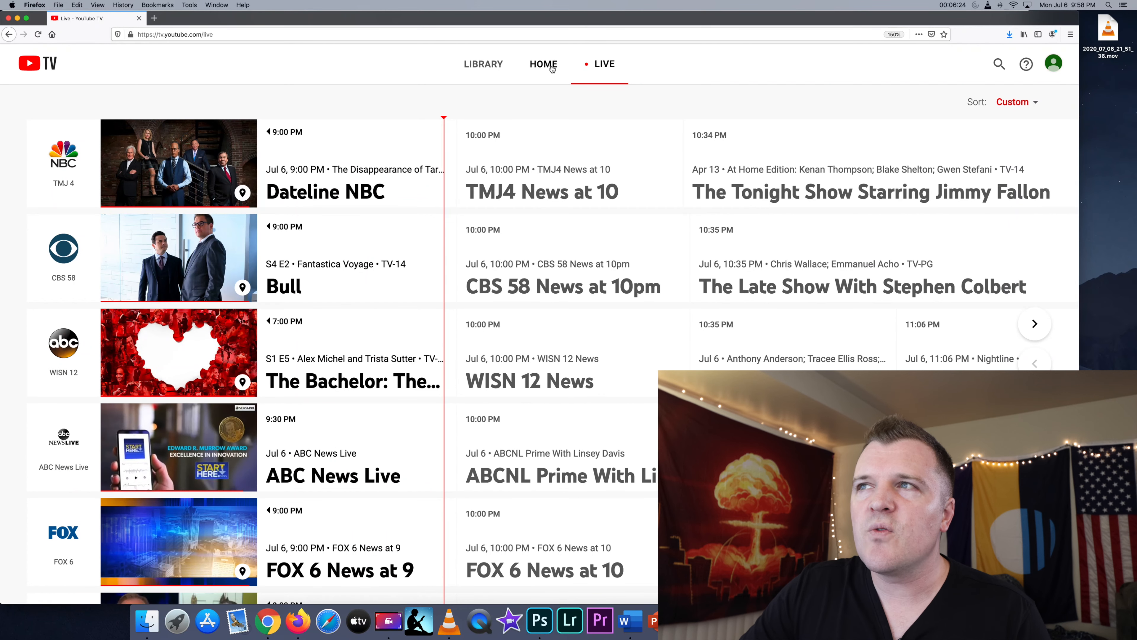
Step: Return to HOME and scroll through its top picks, library suggestions, news and movie rows
left_click(543, 64)
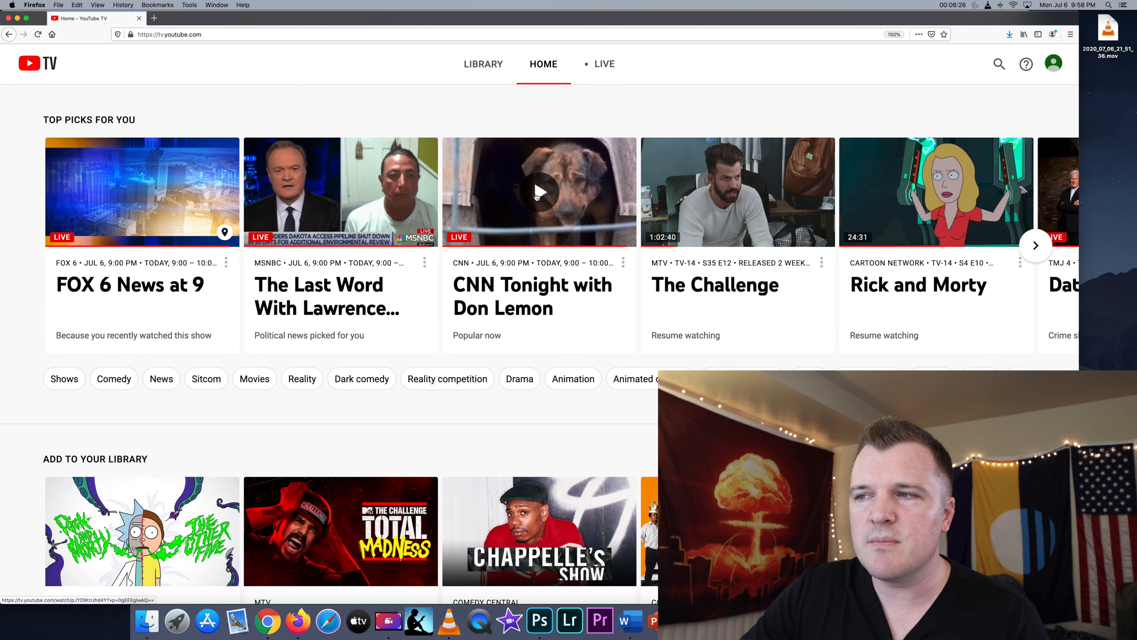
scroll("down", 3)
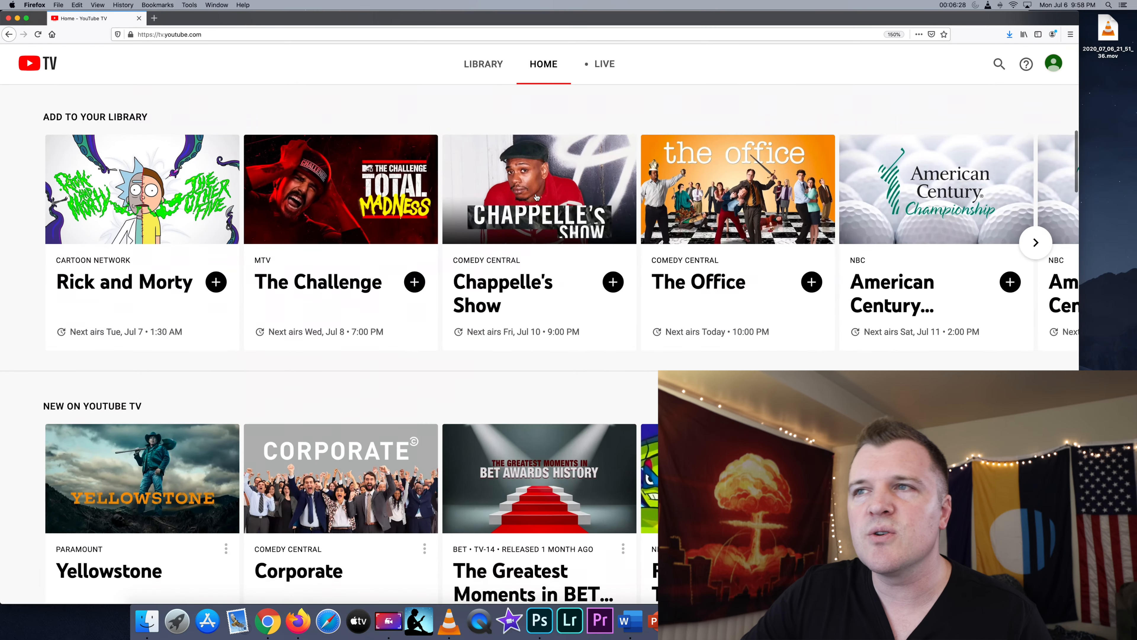
scroll("down", 3)
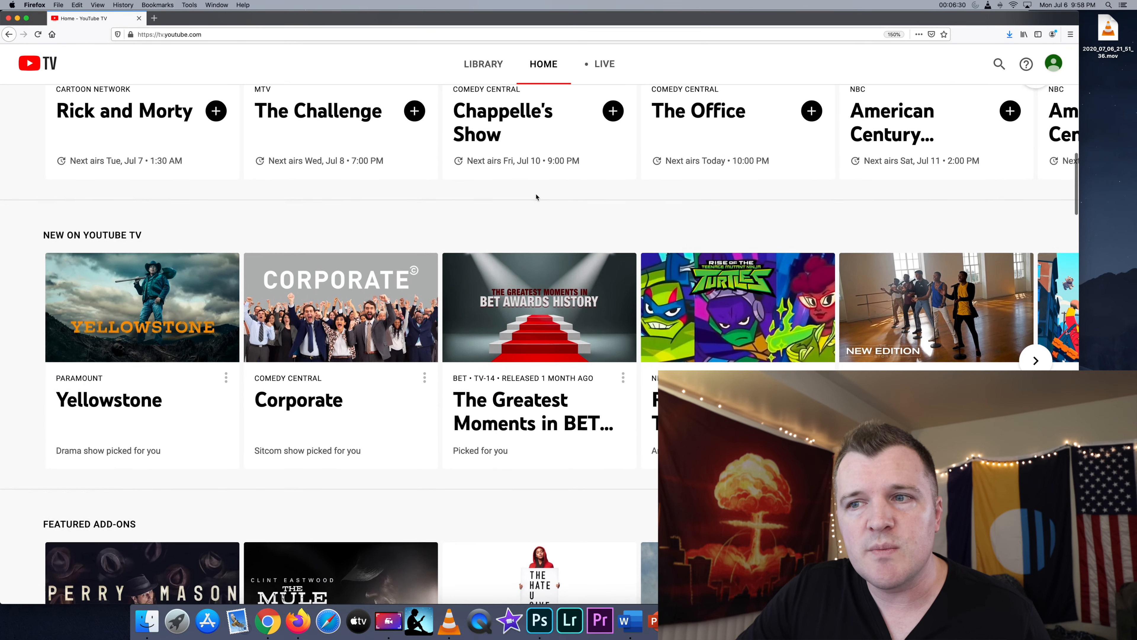
scroll("down", 3)
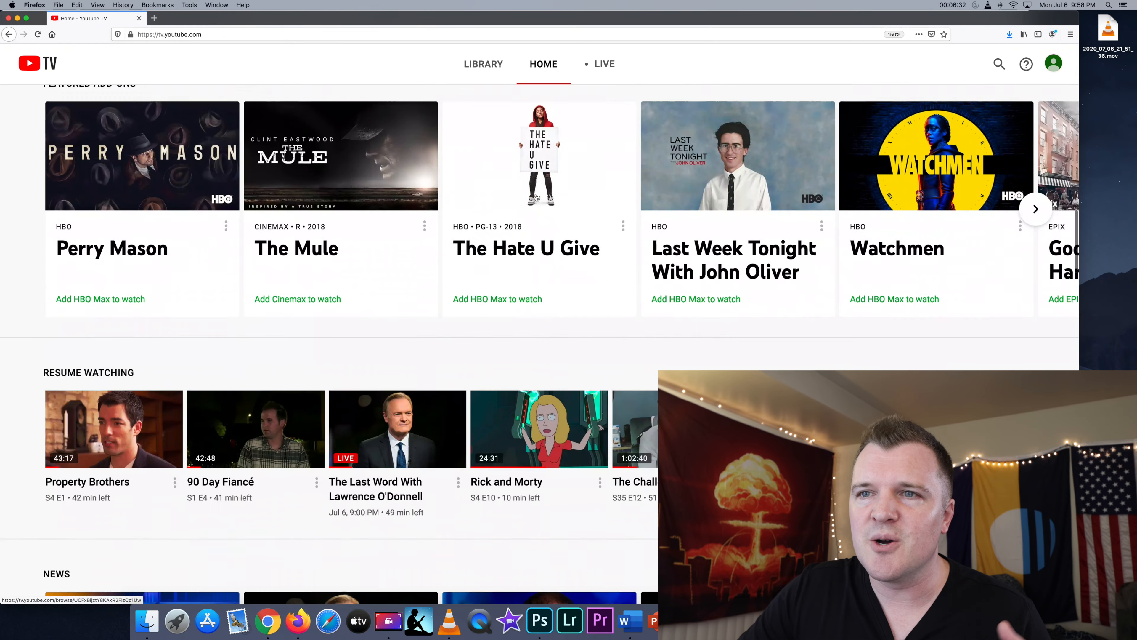
scroll("down", 3)
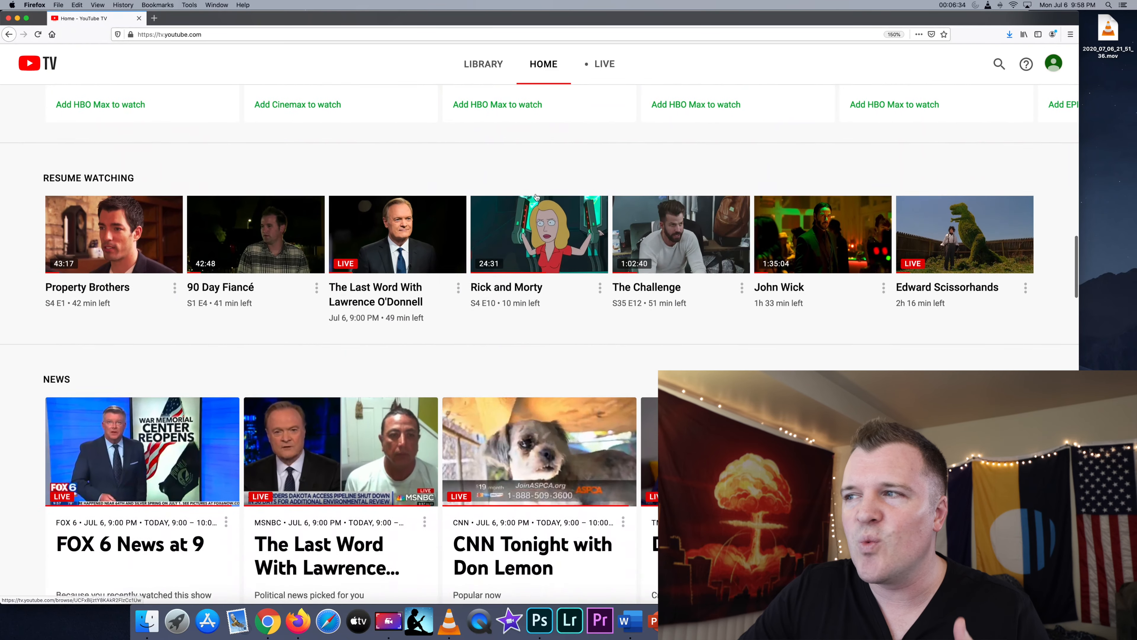
scroll("down", 3)
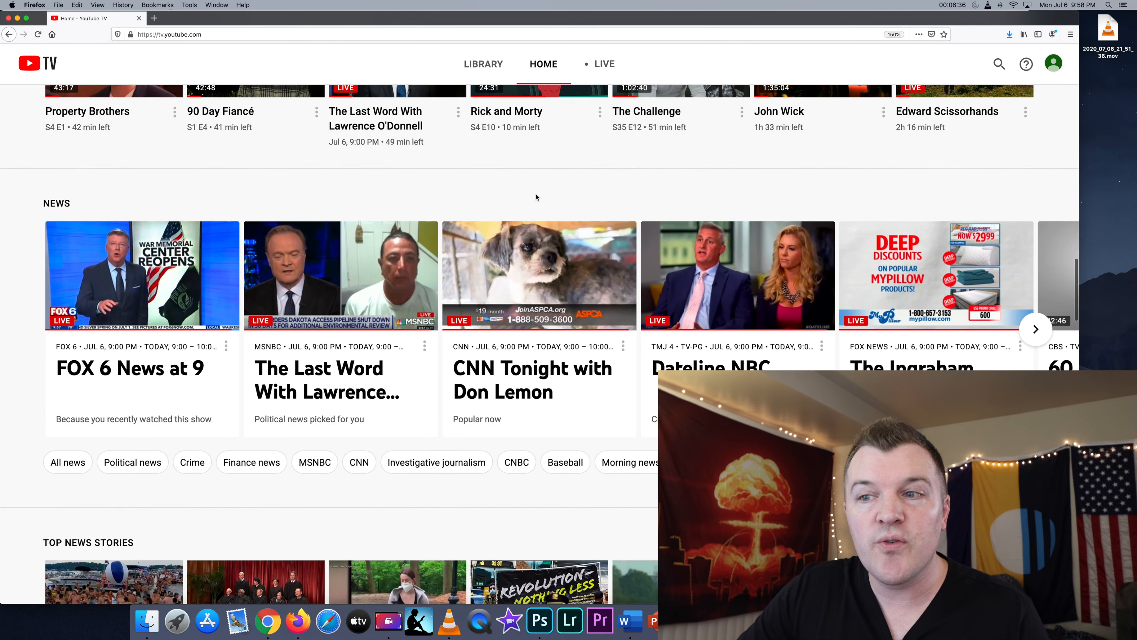
scroll("down", 3)
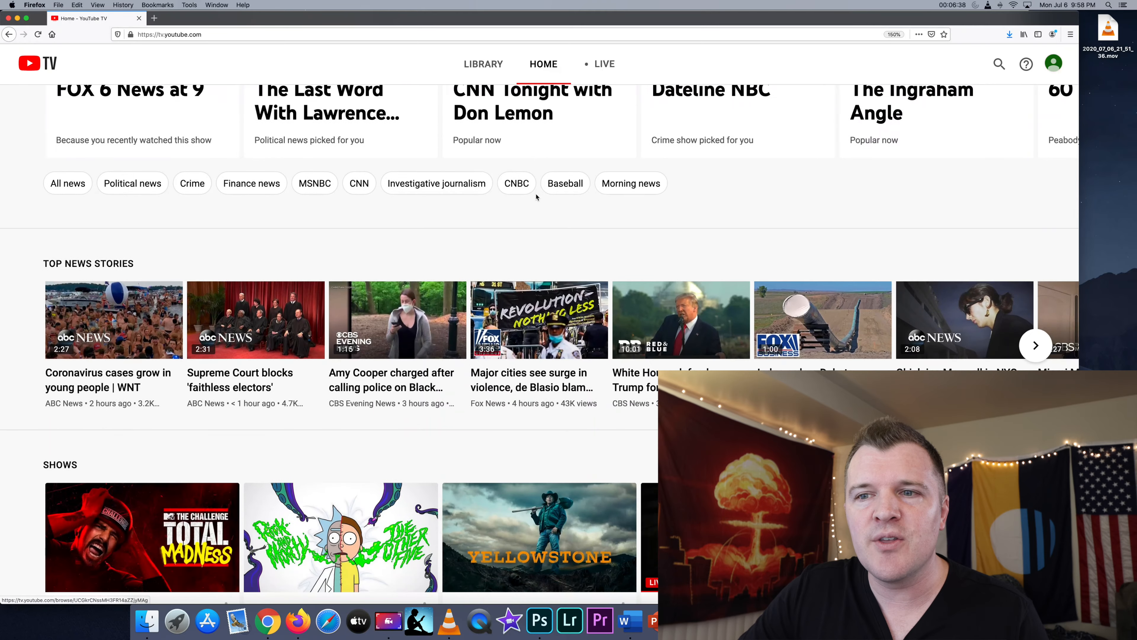
scroll("down", 3)
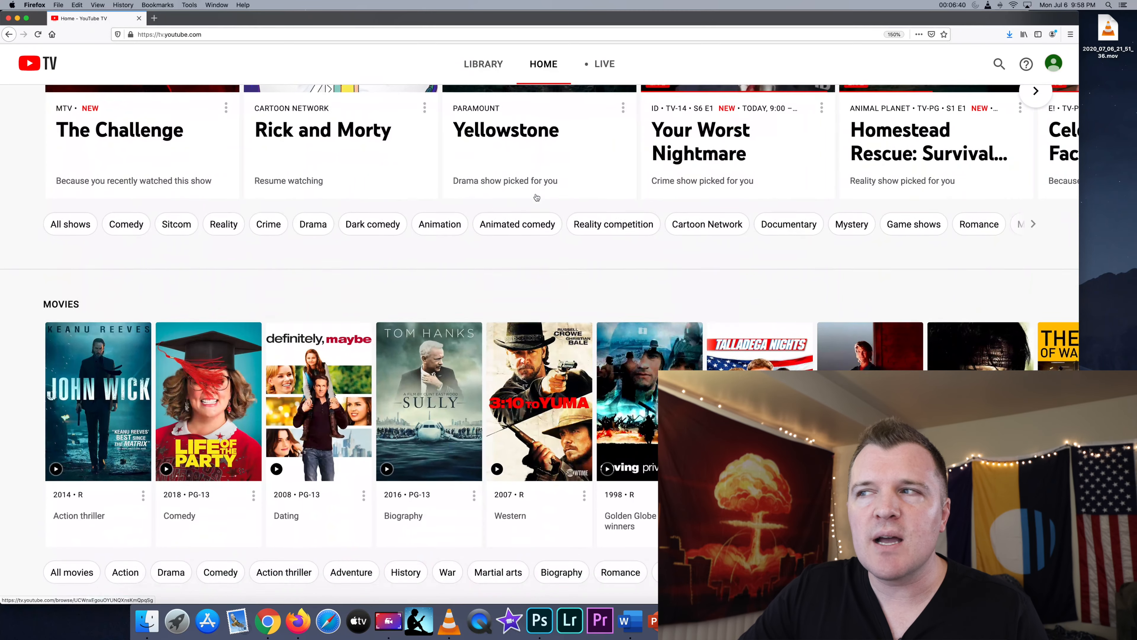
scroll("down", 3)
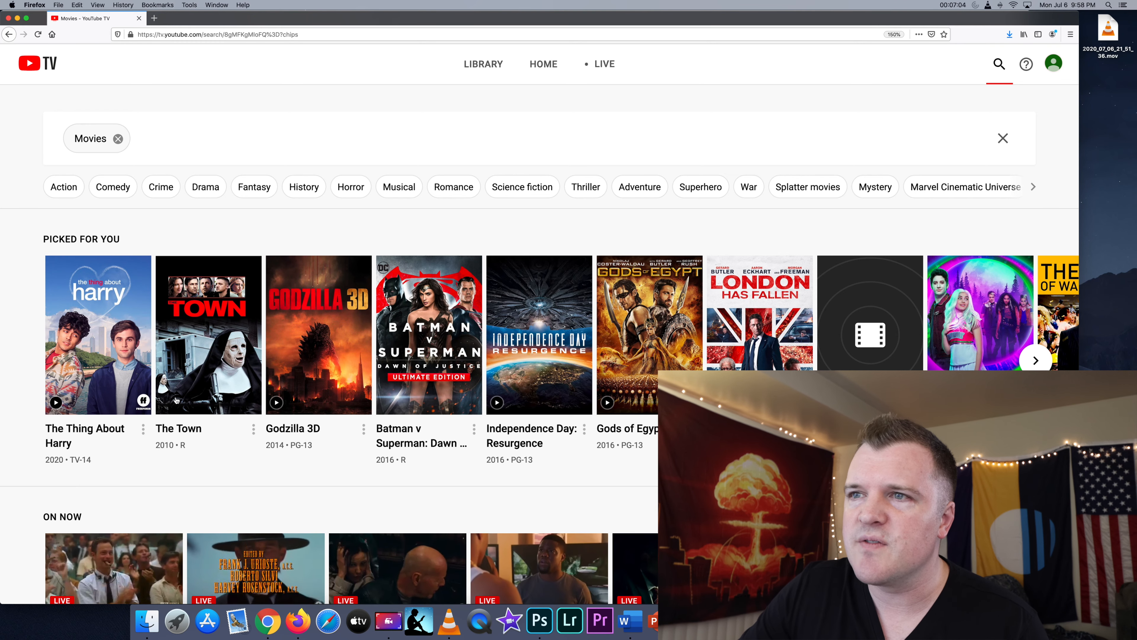
Step: Add the Comedy genre chip as a filter on the Movies search results
scroll("down", 3)
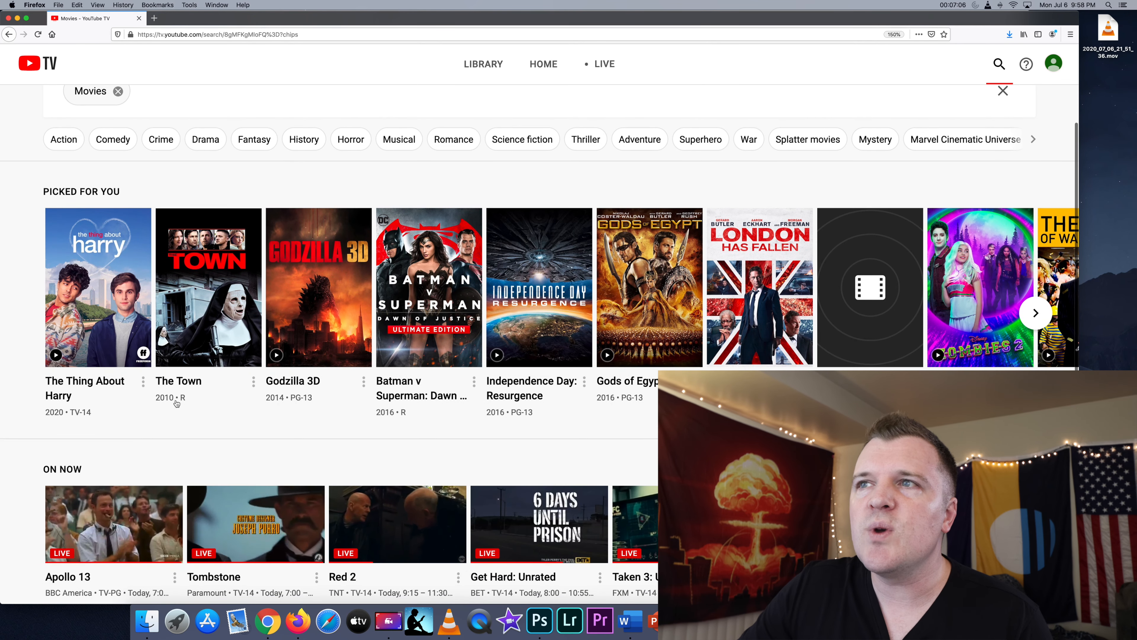
left_click(112, 139)
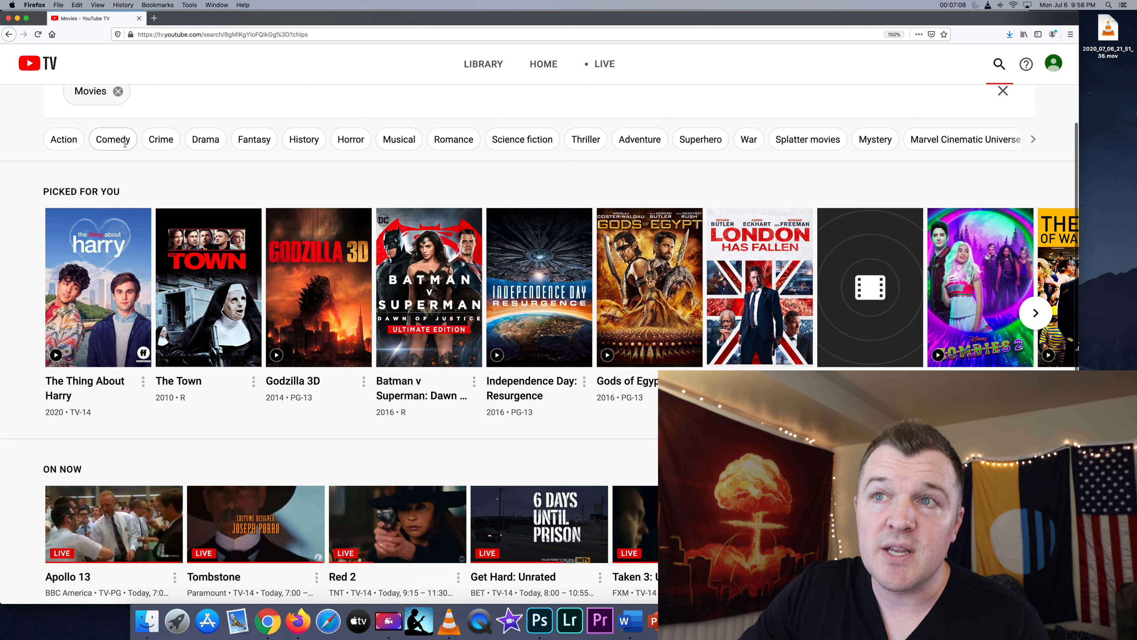
left_click(113, 139)
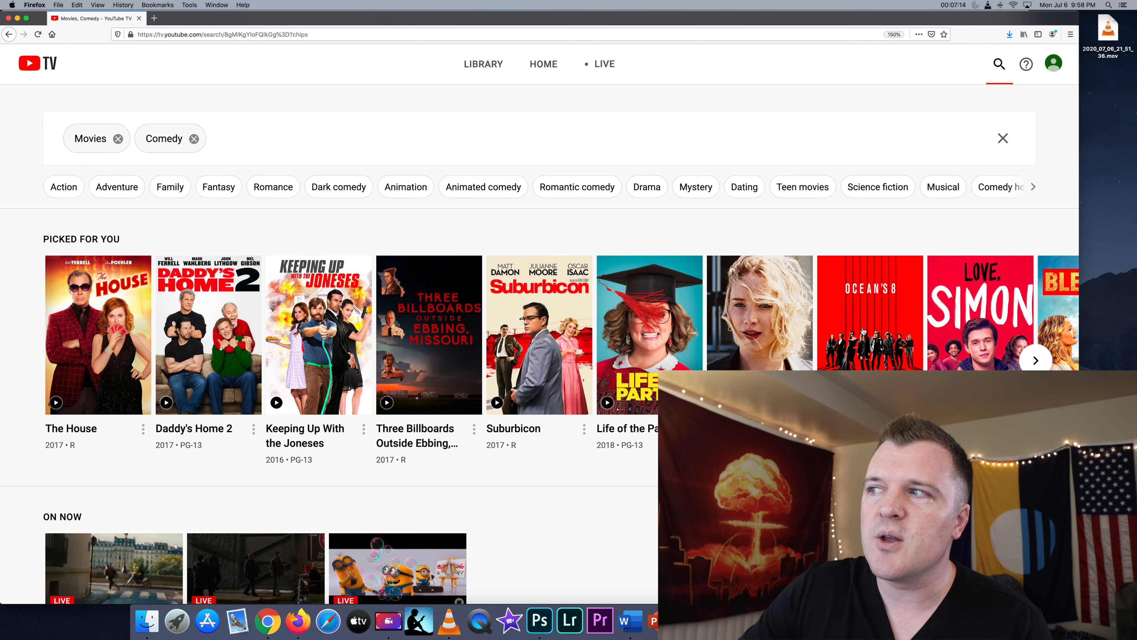
Step: View the Ocean's 8 detail overlay, then Deadpool's description and genres, closing each afterward
left_click(869, 313)
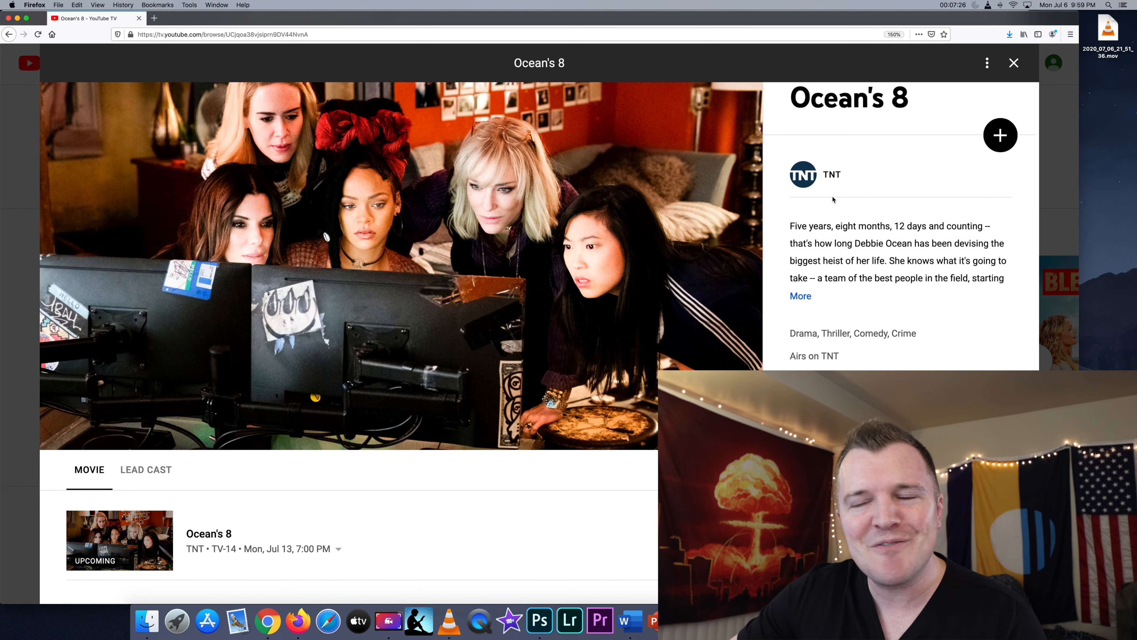
left_click(1014, 62)
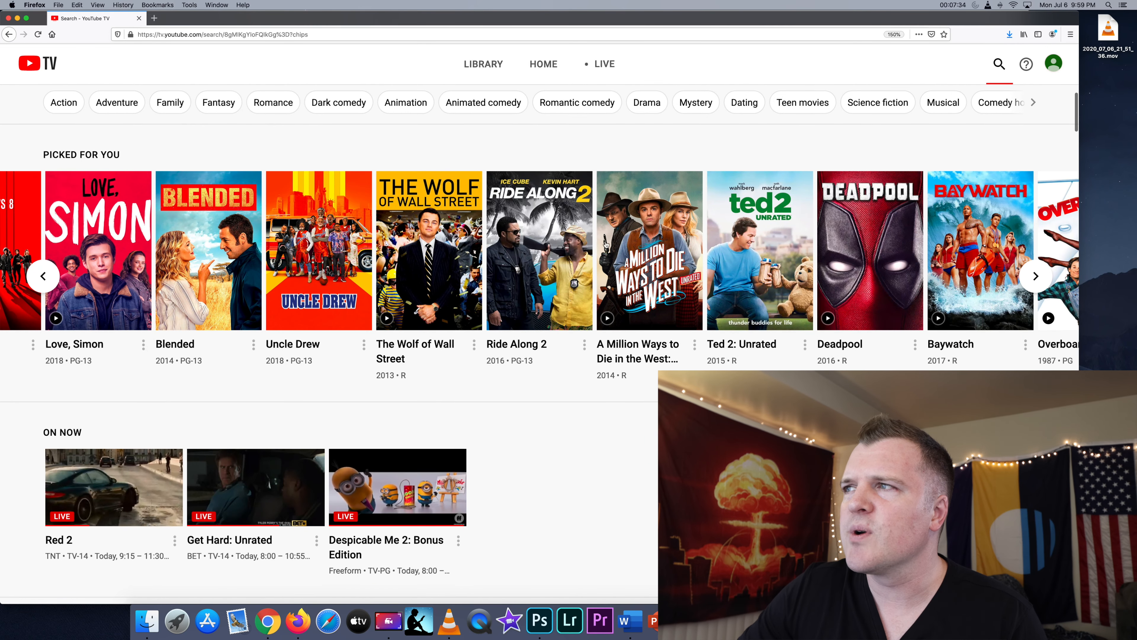
left_click(869, 250)
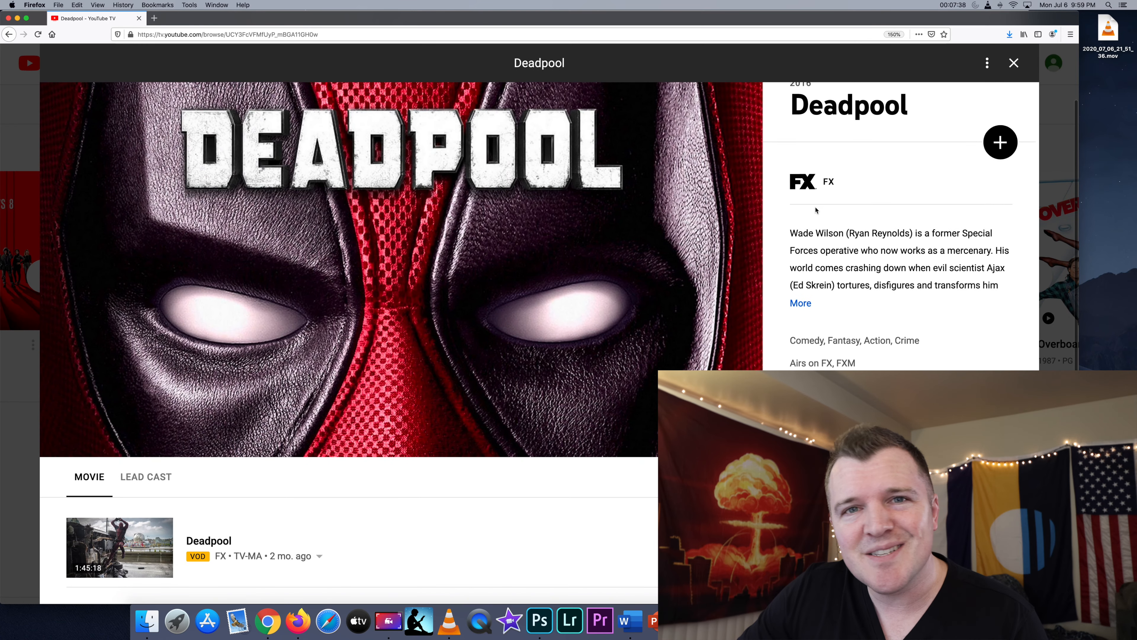
mouse_move(973, 132)
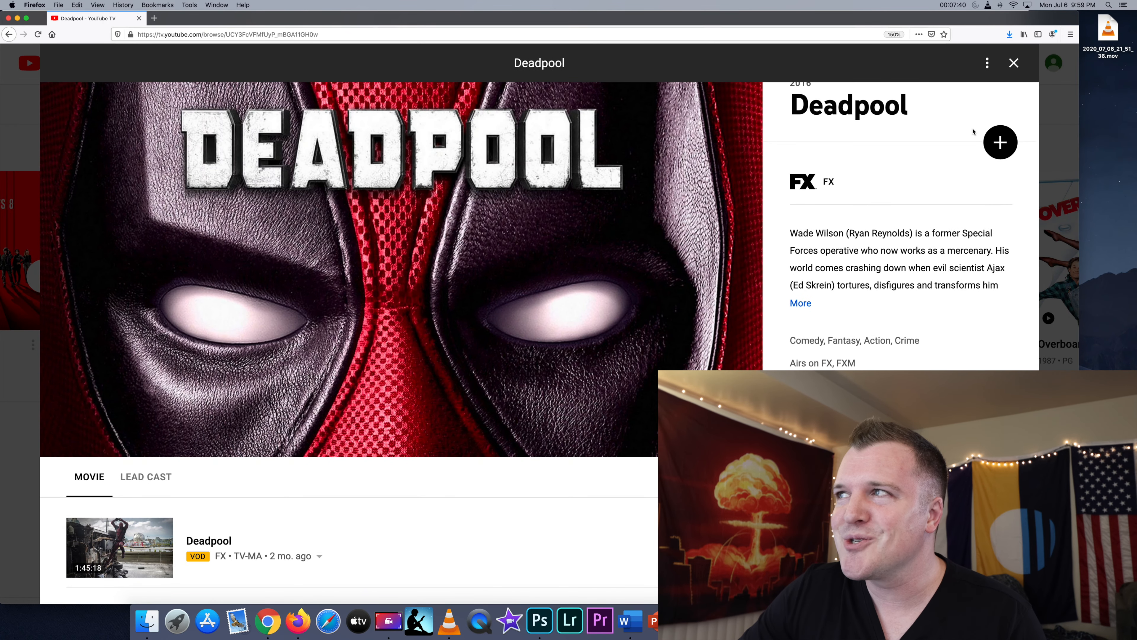
left_click(1013, 62)
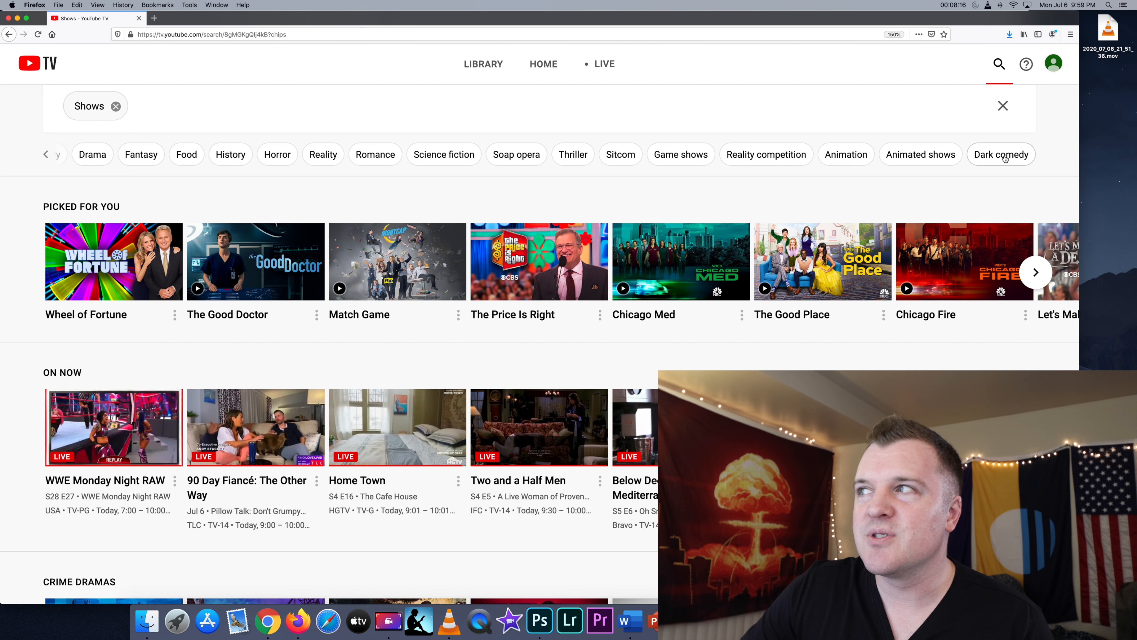
Step: Filter Shows by the Dark comedy chip and open the Rick and Morty tile
left_click(1001, 155)
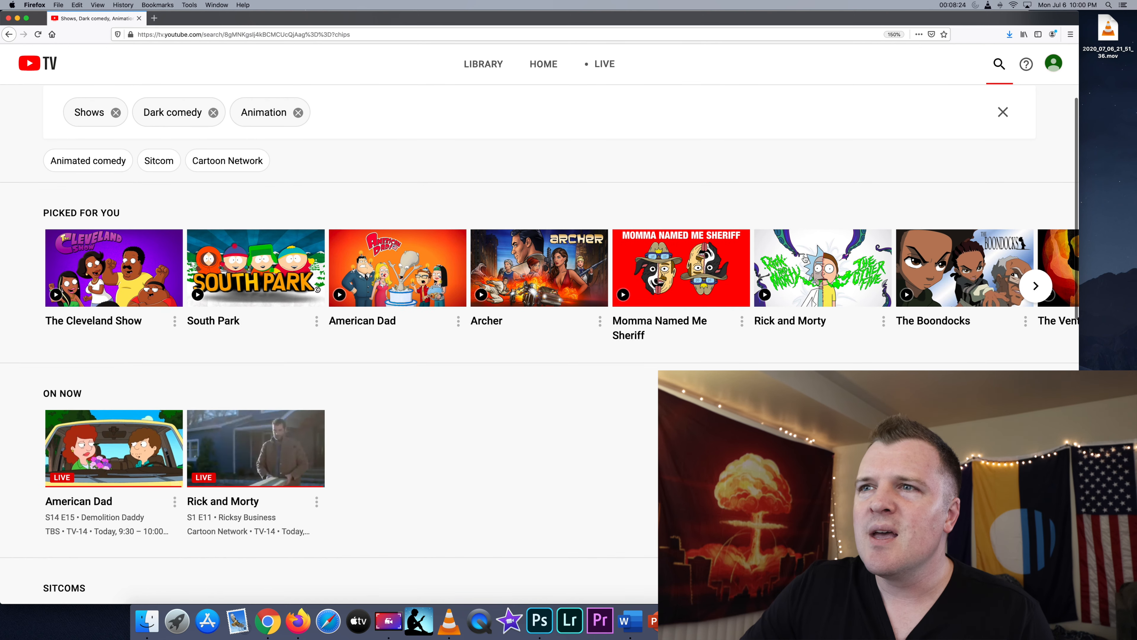
left_click(821, 268)
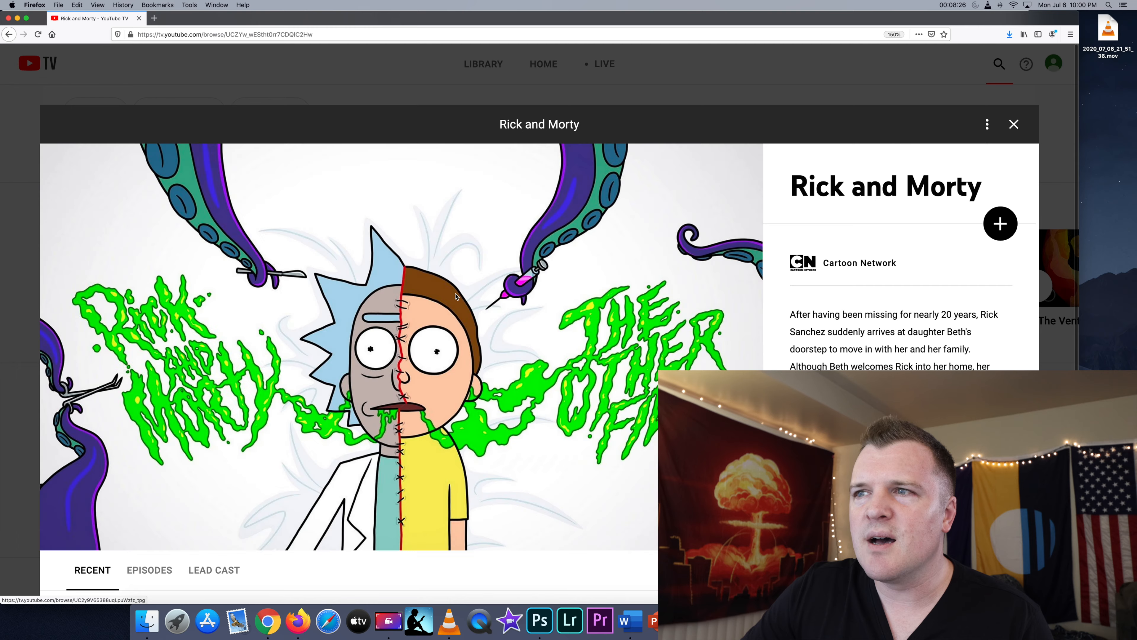
Step: Browse Rick and Morty's Episodes list for Season 4, then leave to the Search page
scroll("down", 3)
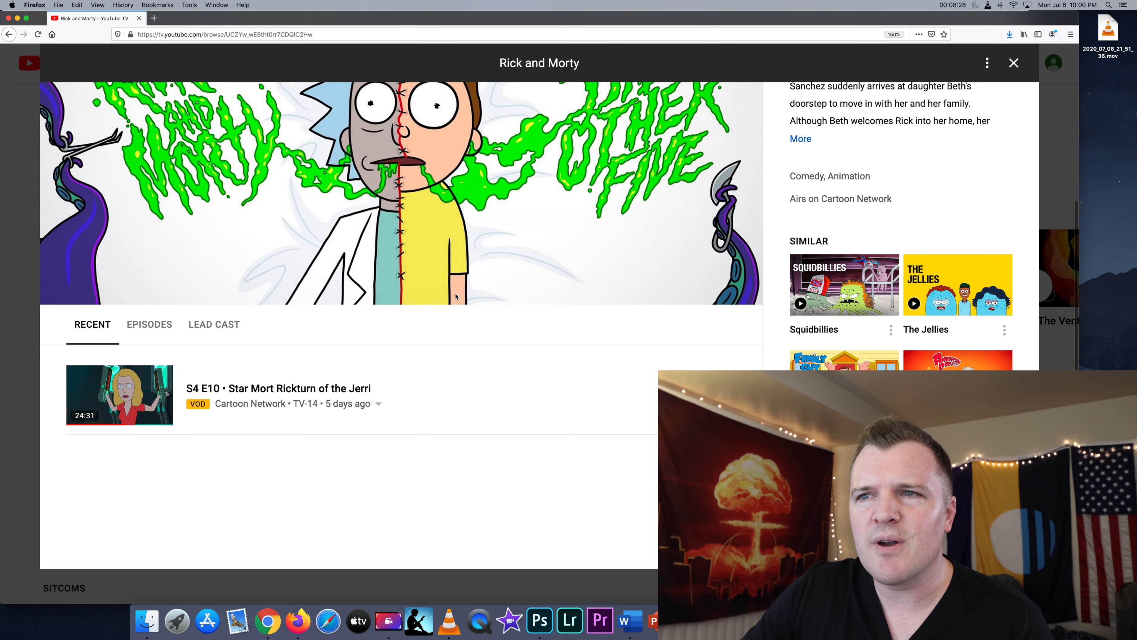
scroll("down", 3)
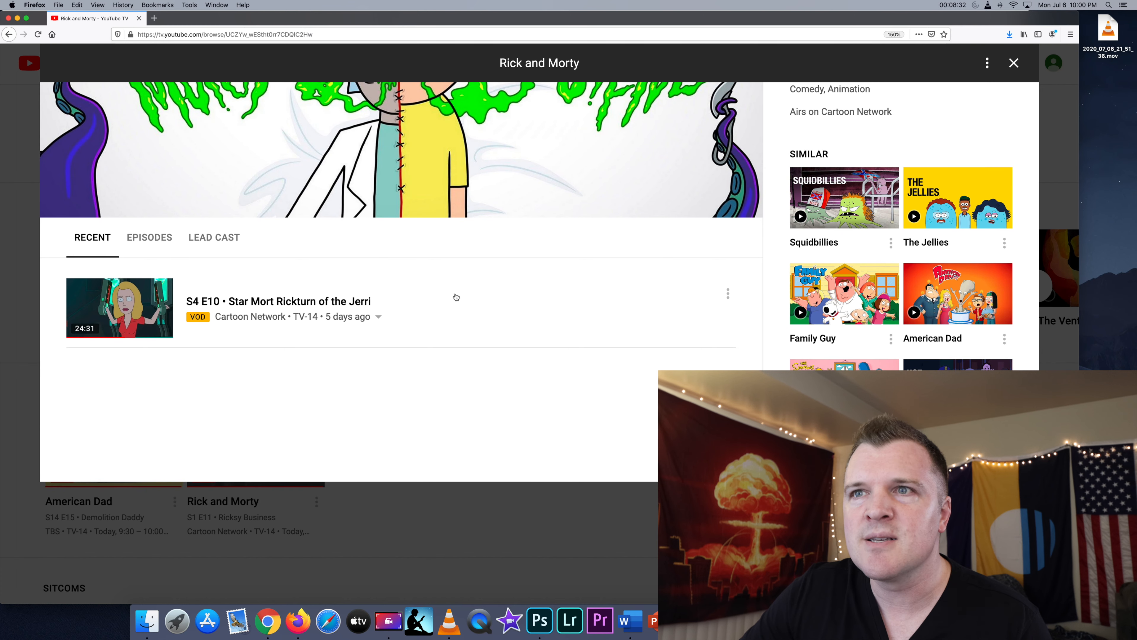
left_click(148, 237)
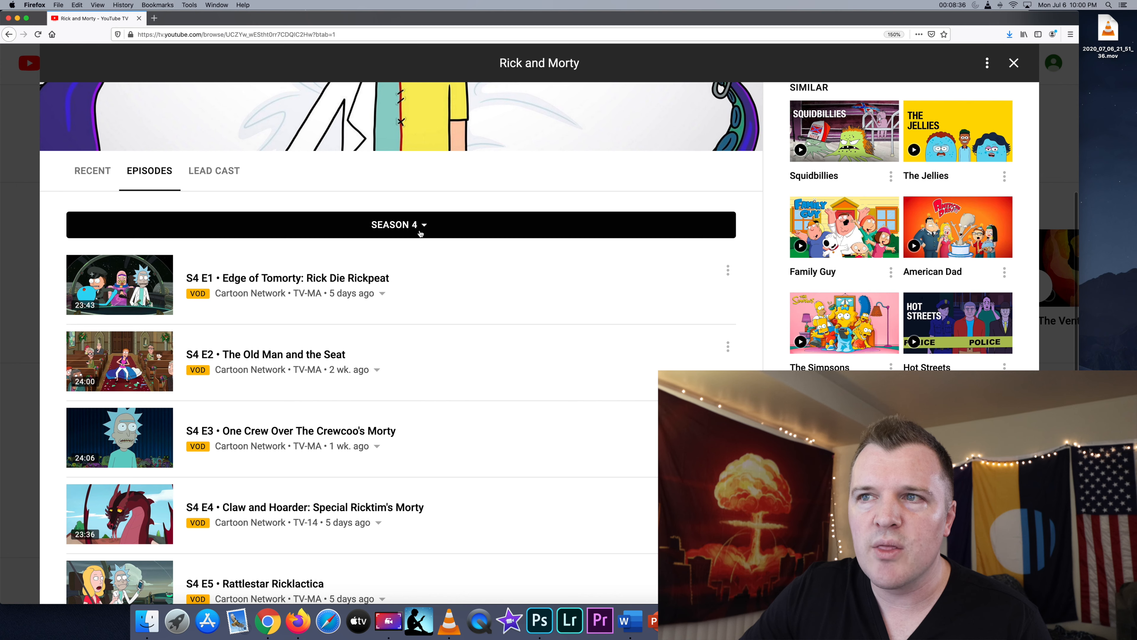
left_click(398, 224)
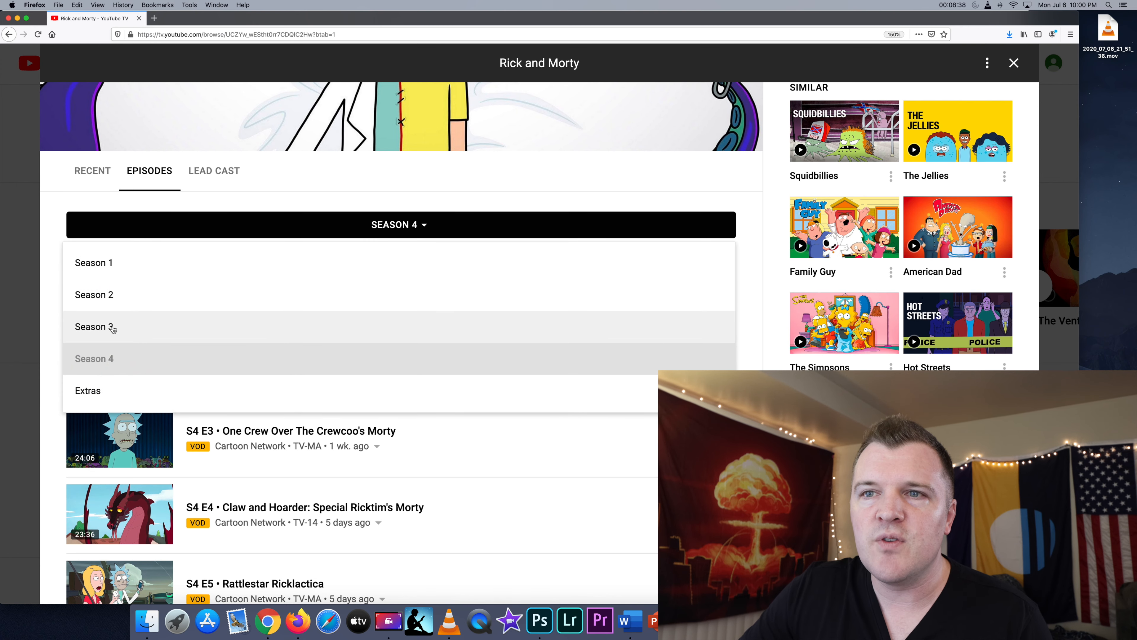
left_click(94, 358)
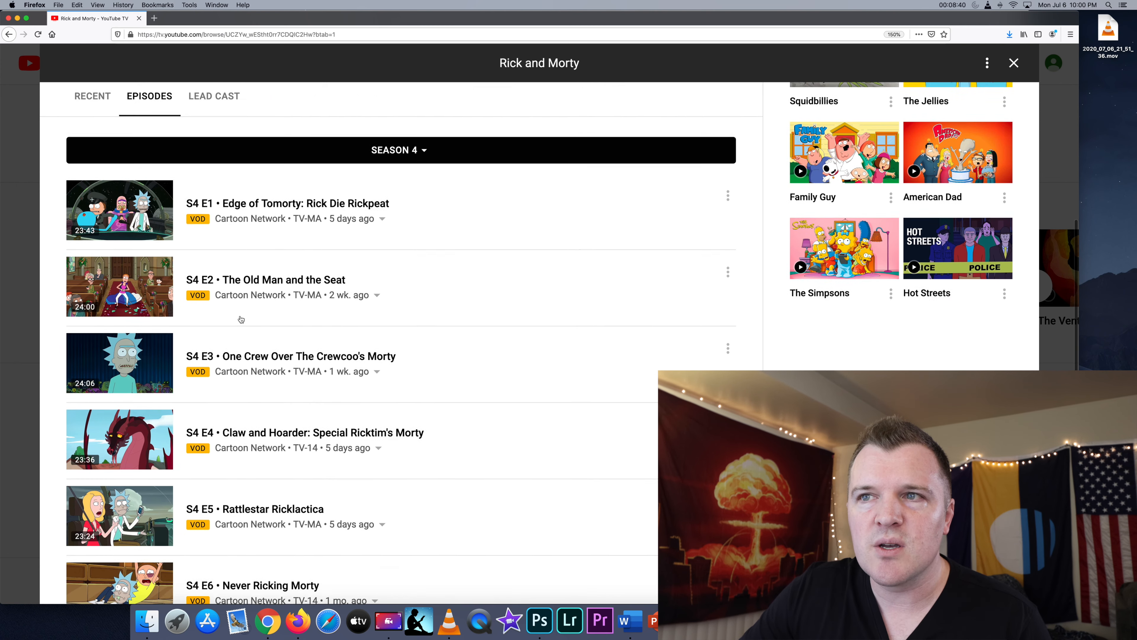
scroll("down", 3)
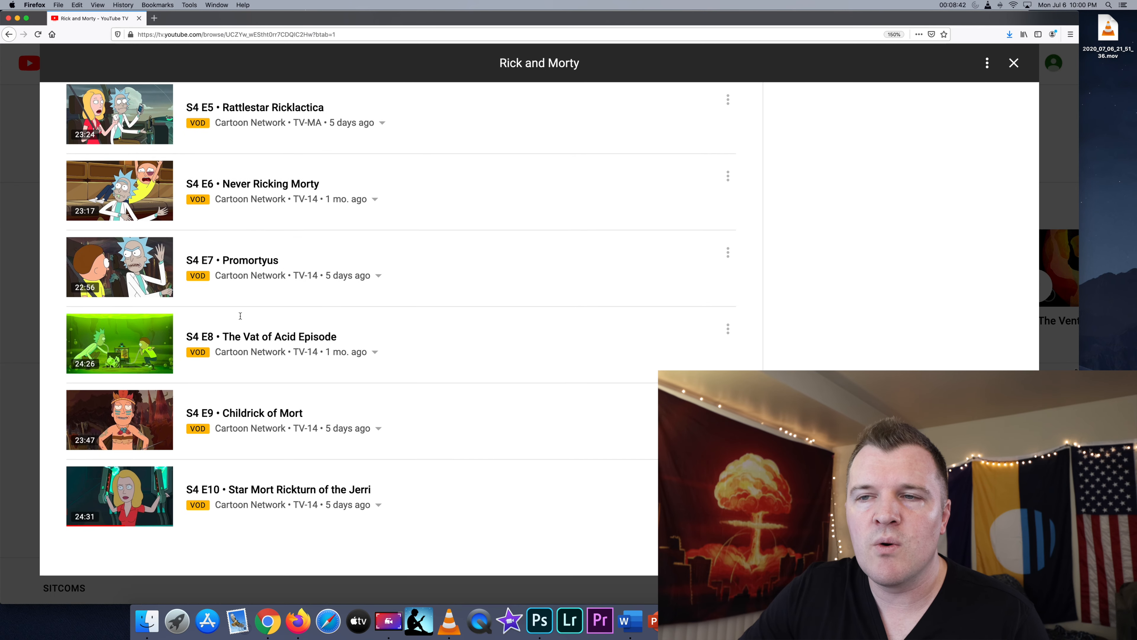
scroll("up", 3)
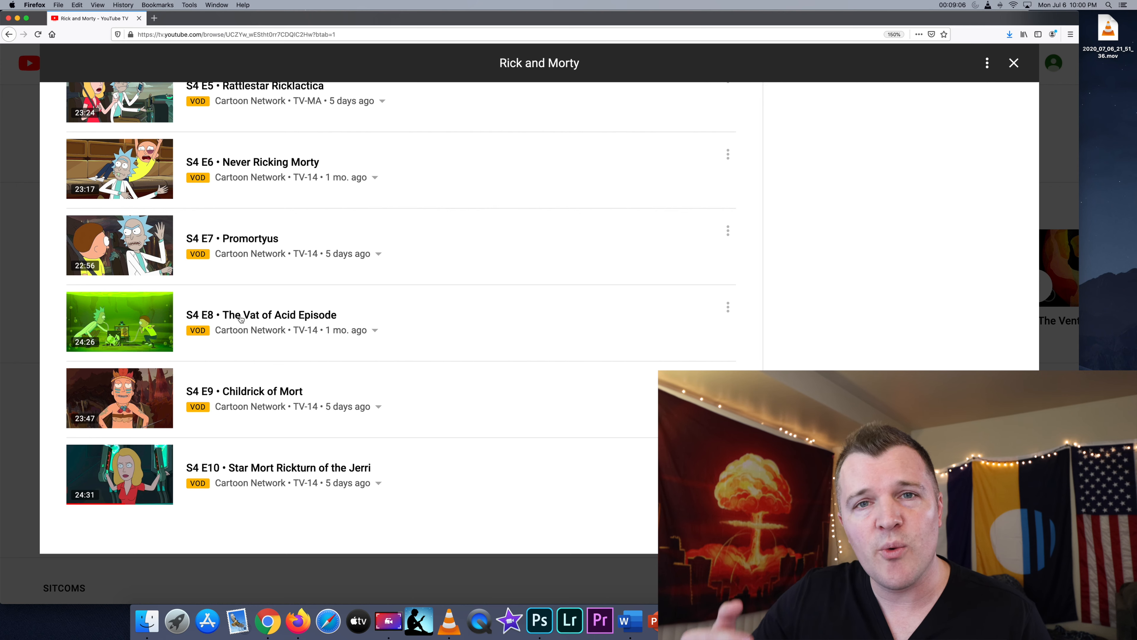
left_click(1014, 62)
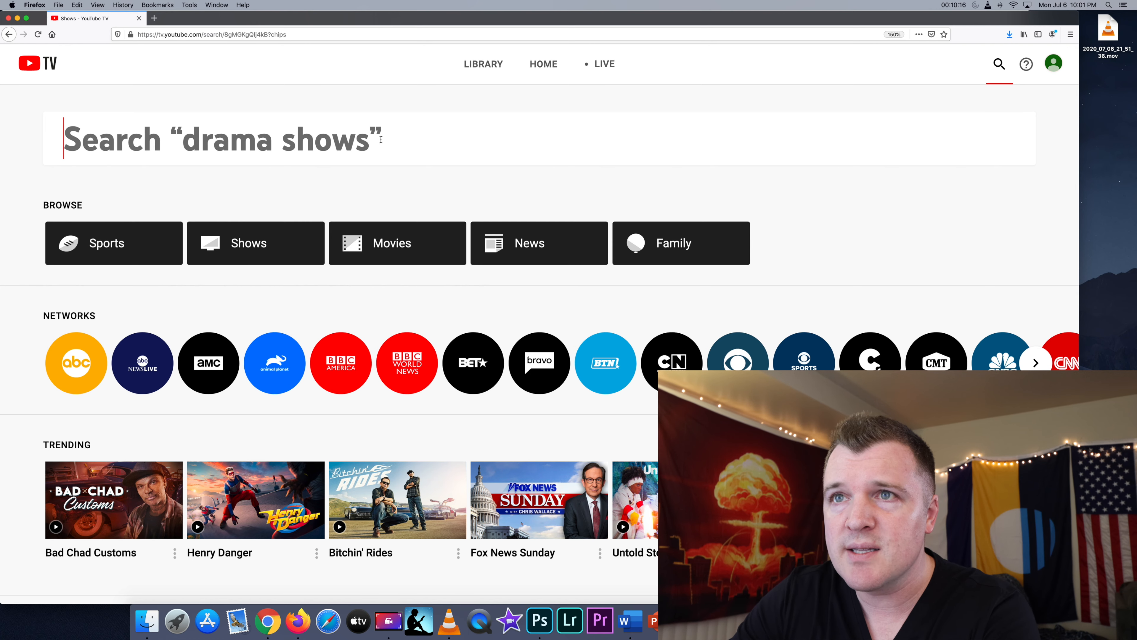
Step: Search 'proper' and pick Property Brothers to see its upcoming airings and on-demand episodes
type("pro")
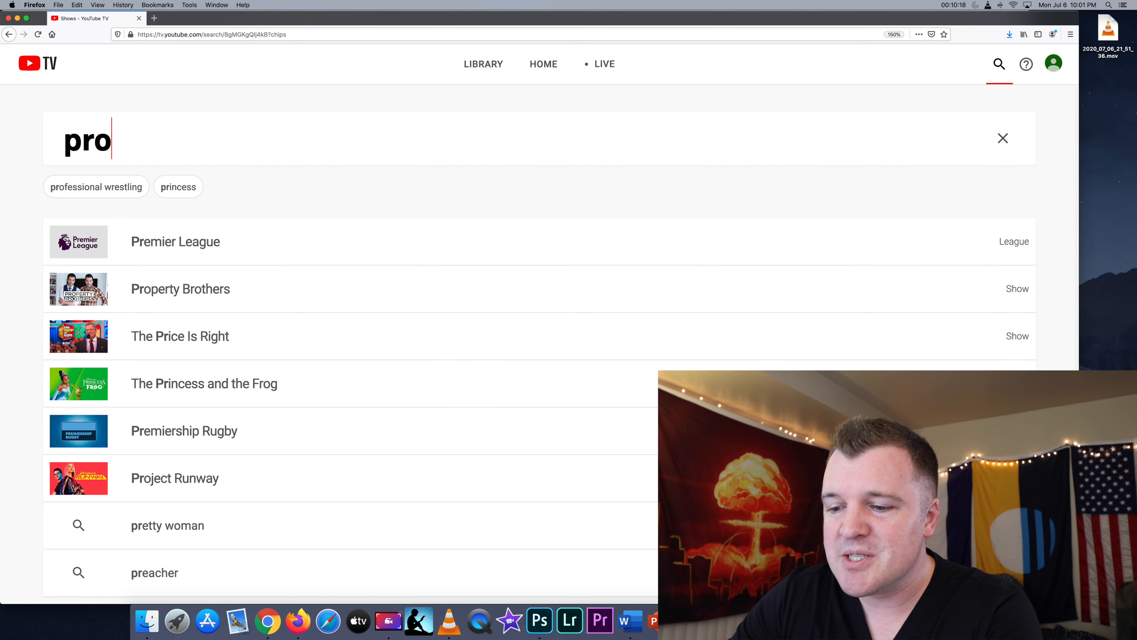
type("per")
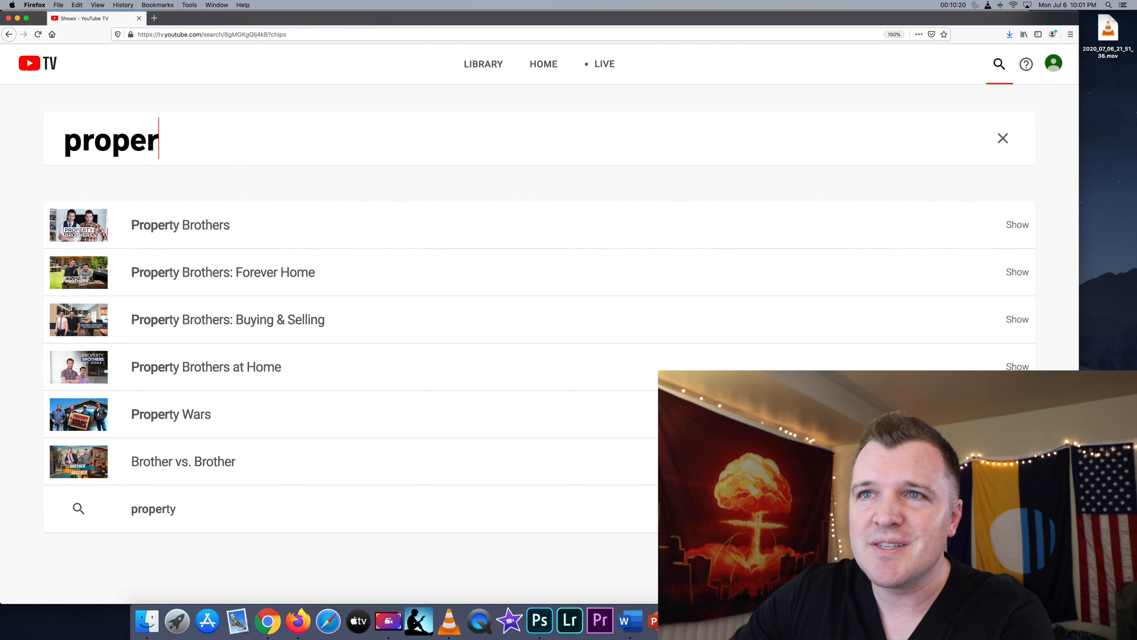
left_click(180, 225)
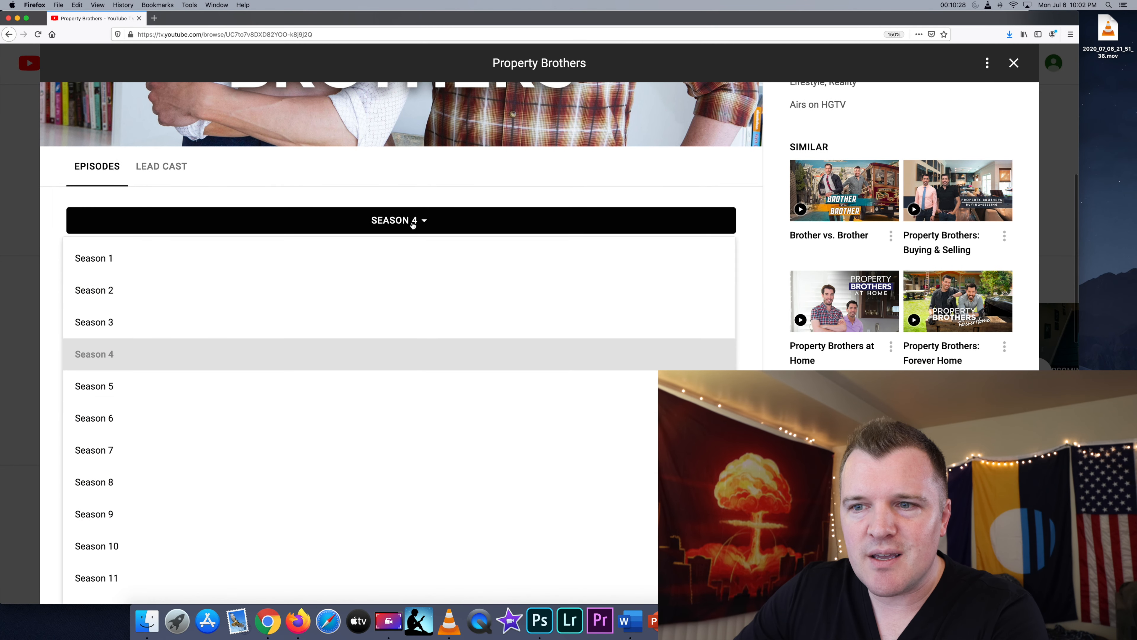
scroll("down", 3)
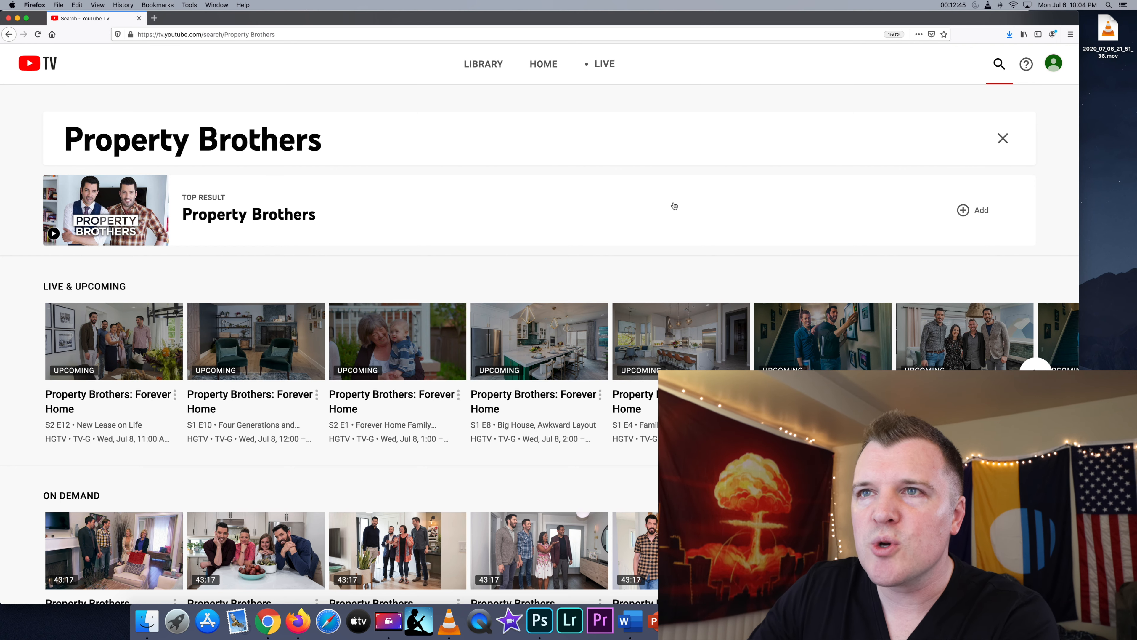
Step: Search '90 Day Fiancé', open the show and switch its episode list to Season 7
type("90")
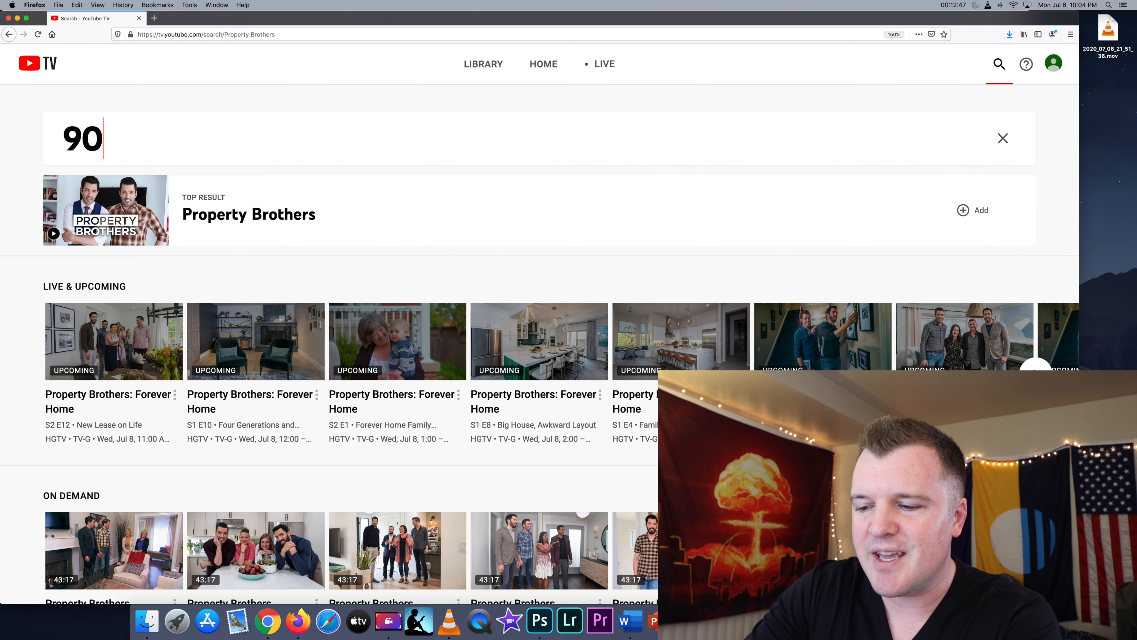
type("Day Fiancé")
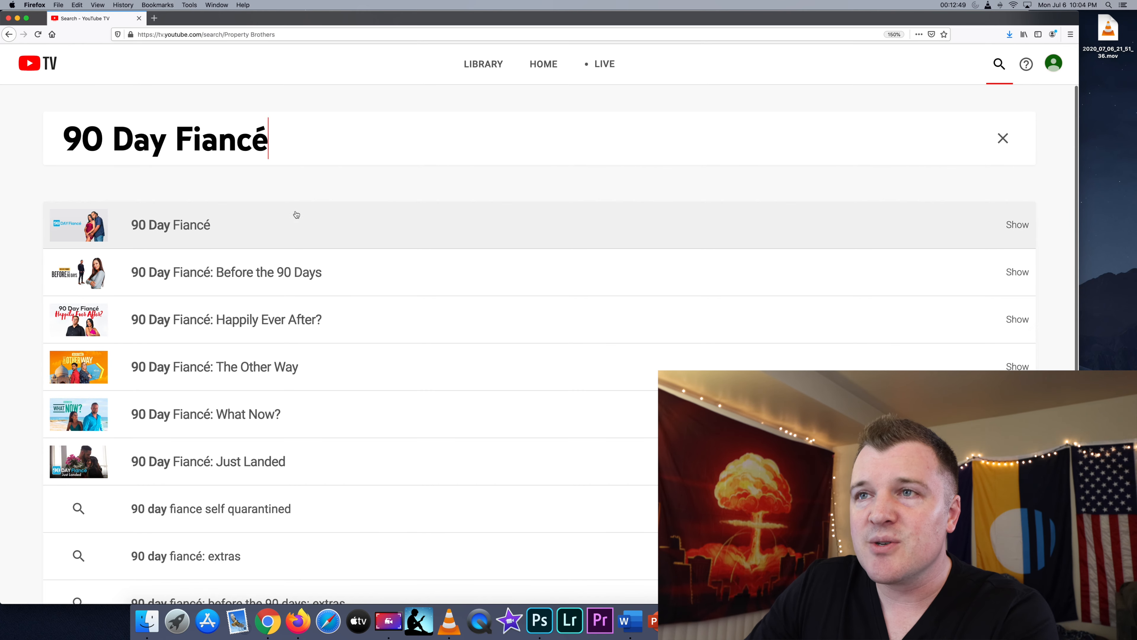
left_click(171, 225)
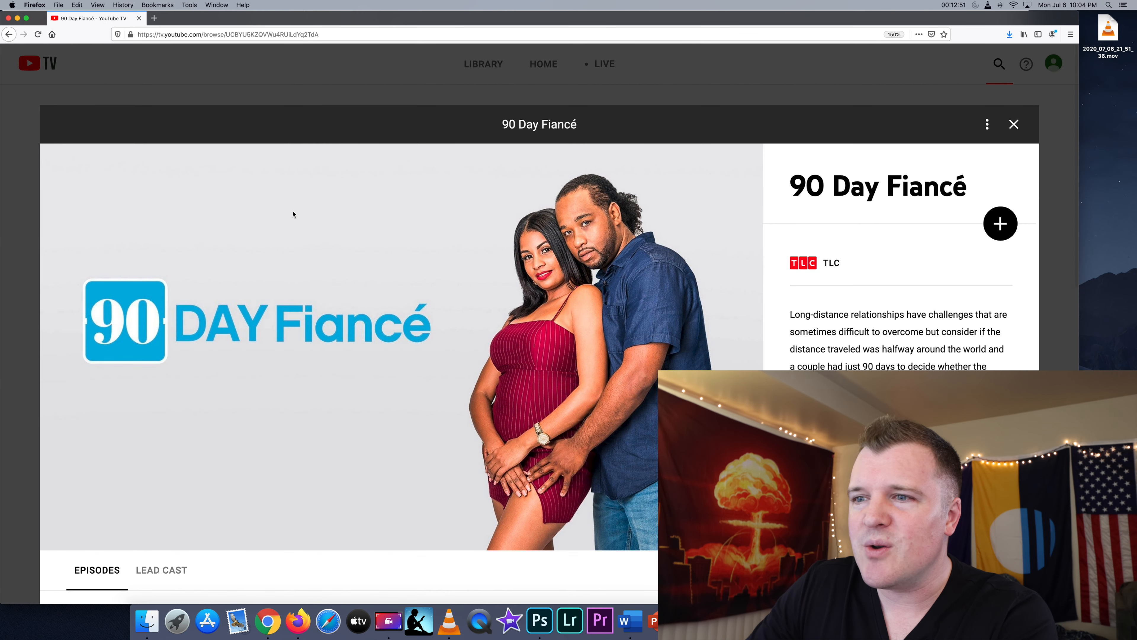
scroll("down", 3)
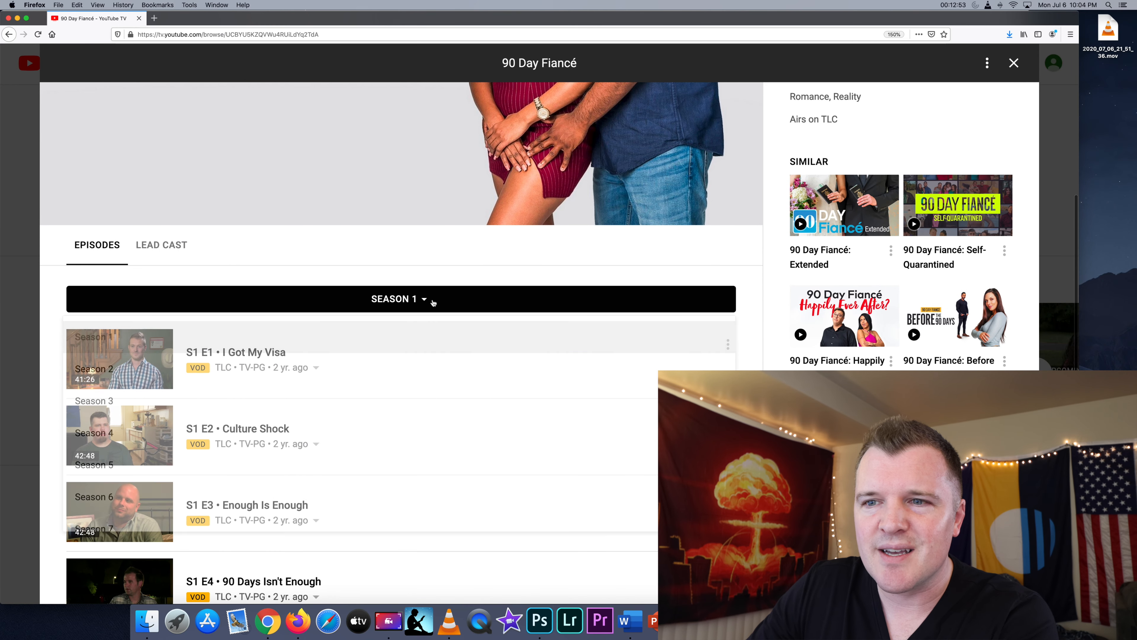
left_click(398, 297)
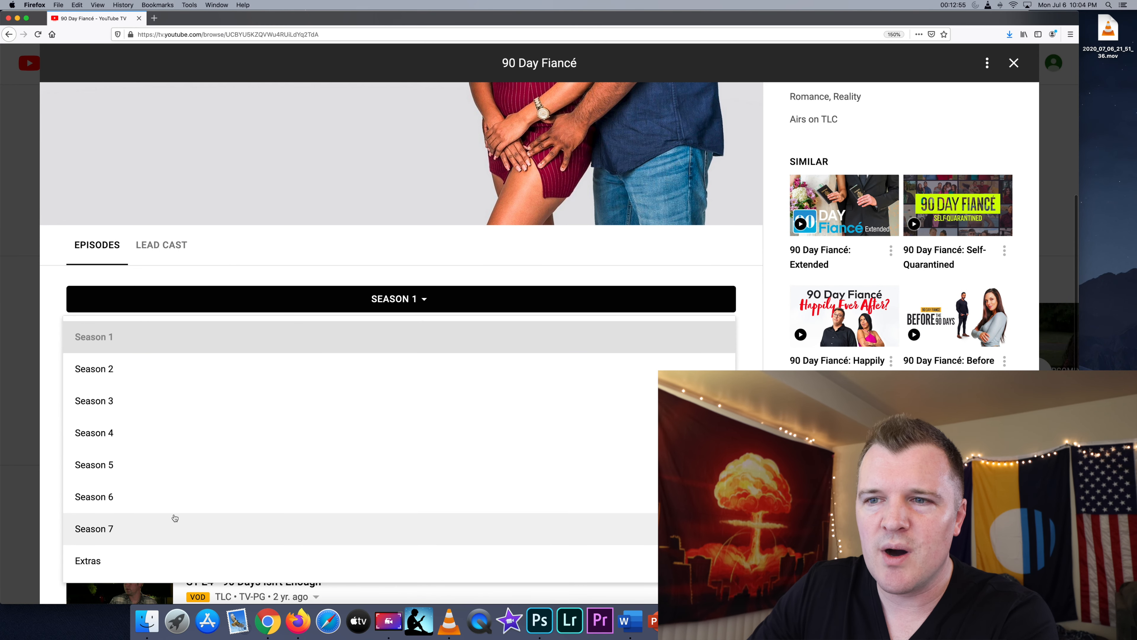
left_click(93, 528)
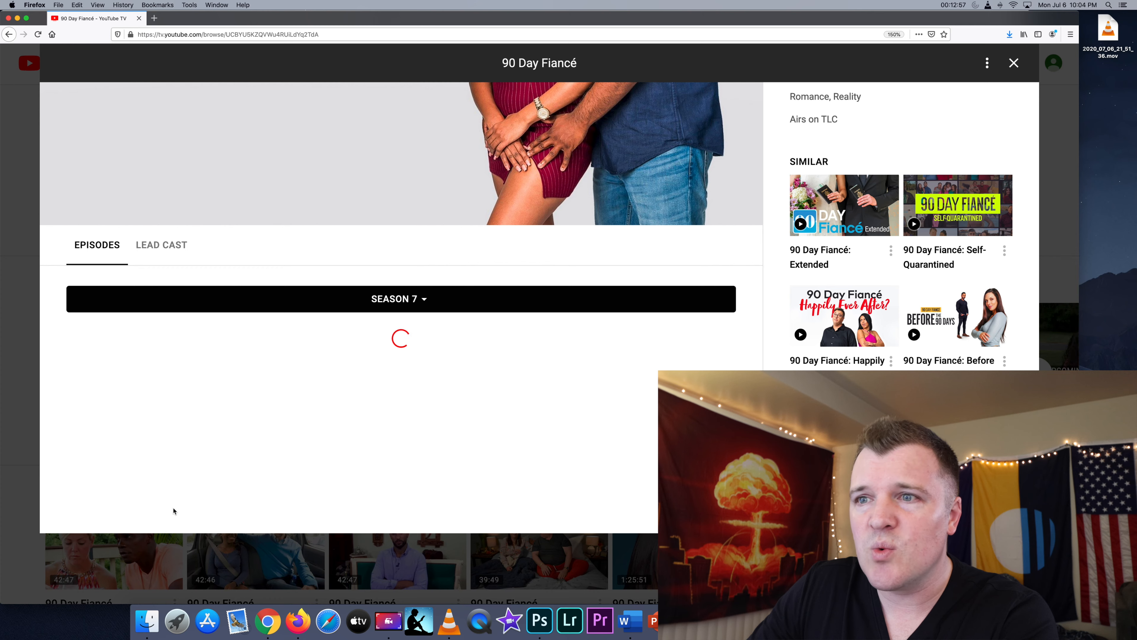
scroll("down", 3)
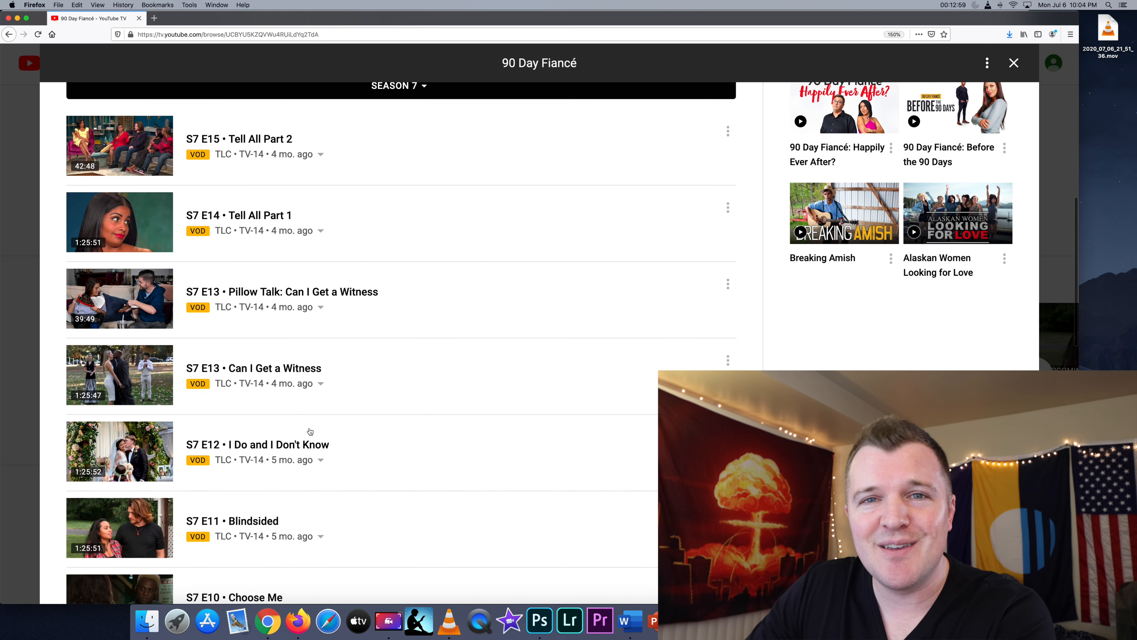
scroll("down", 3)
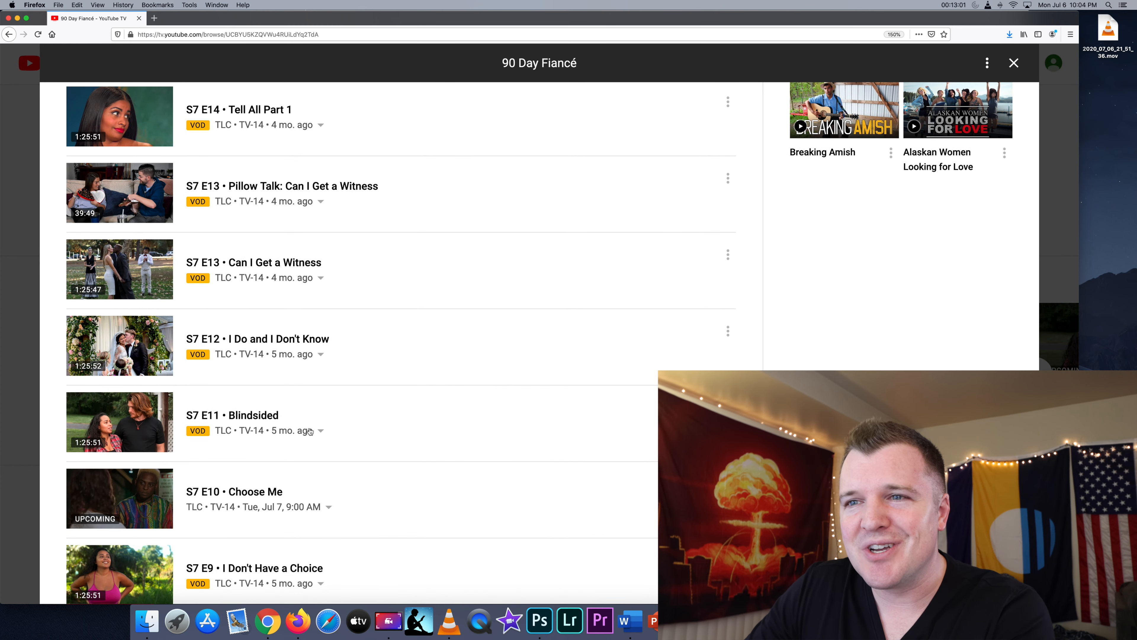